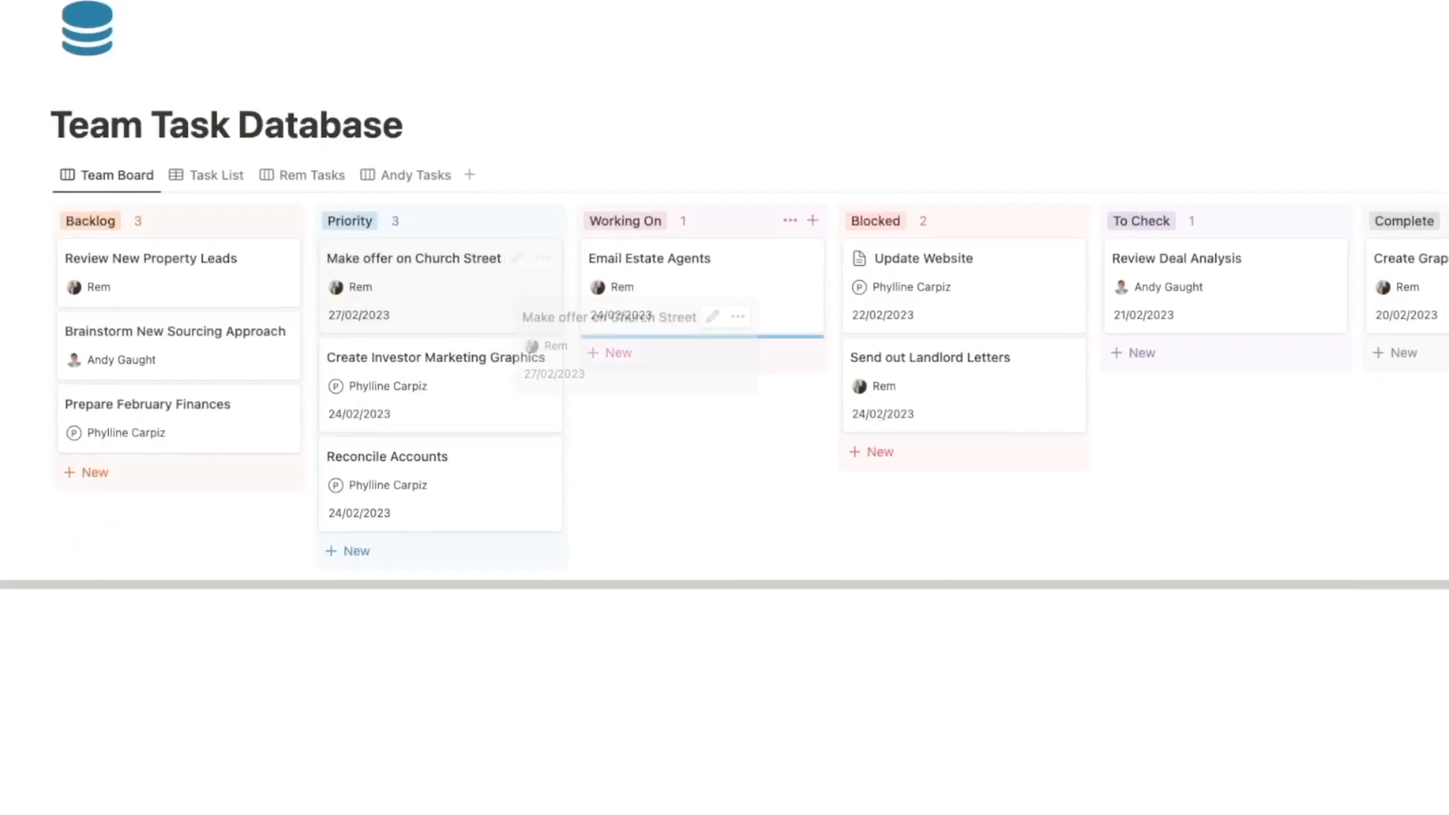
Move the 'Make offer on Church Street' card from Priority into Working On
left_click(649, 258)
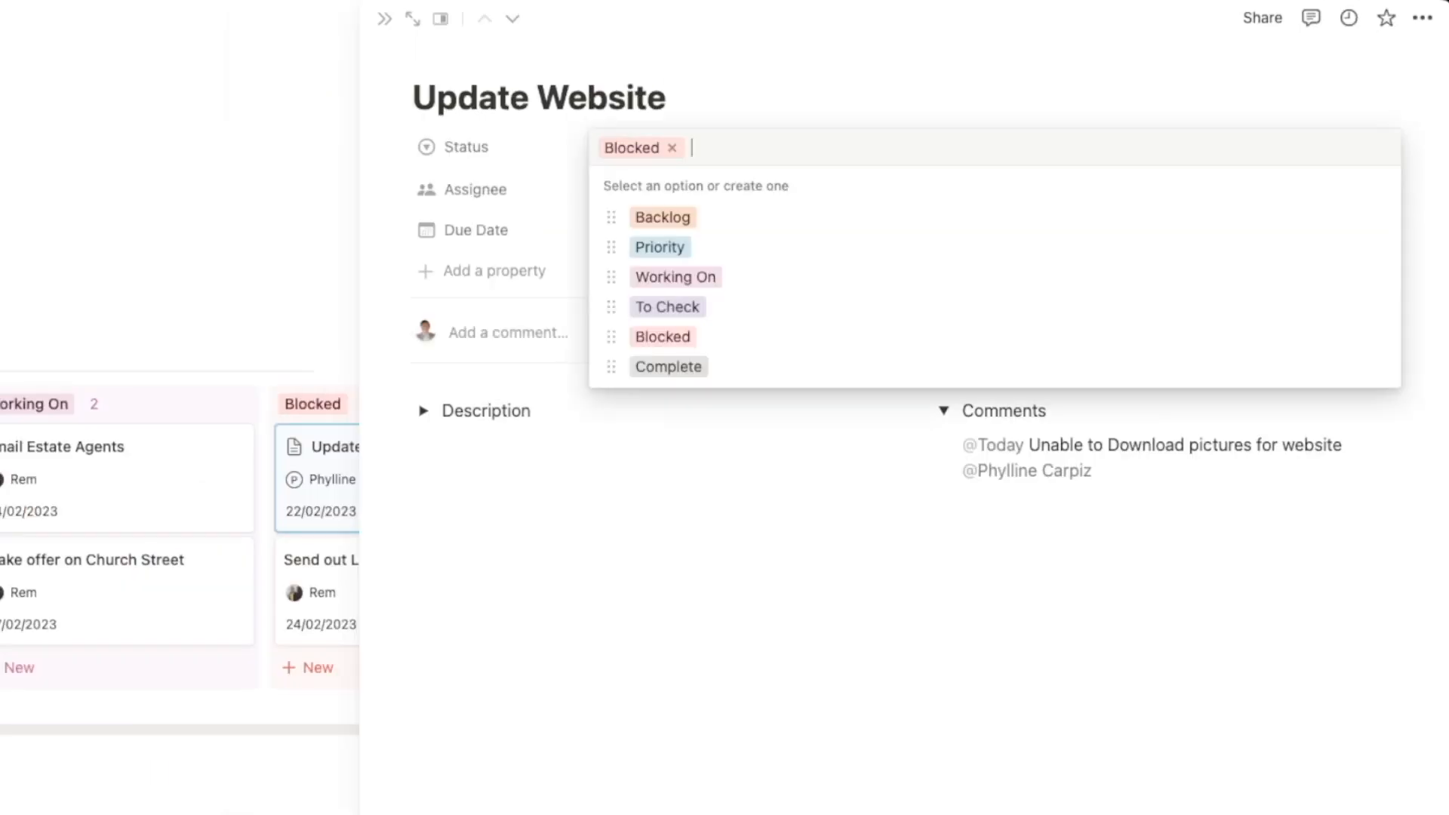
mouse_move(659, 248)
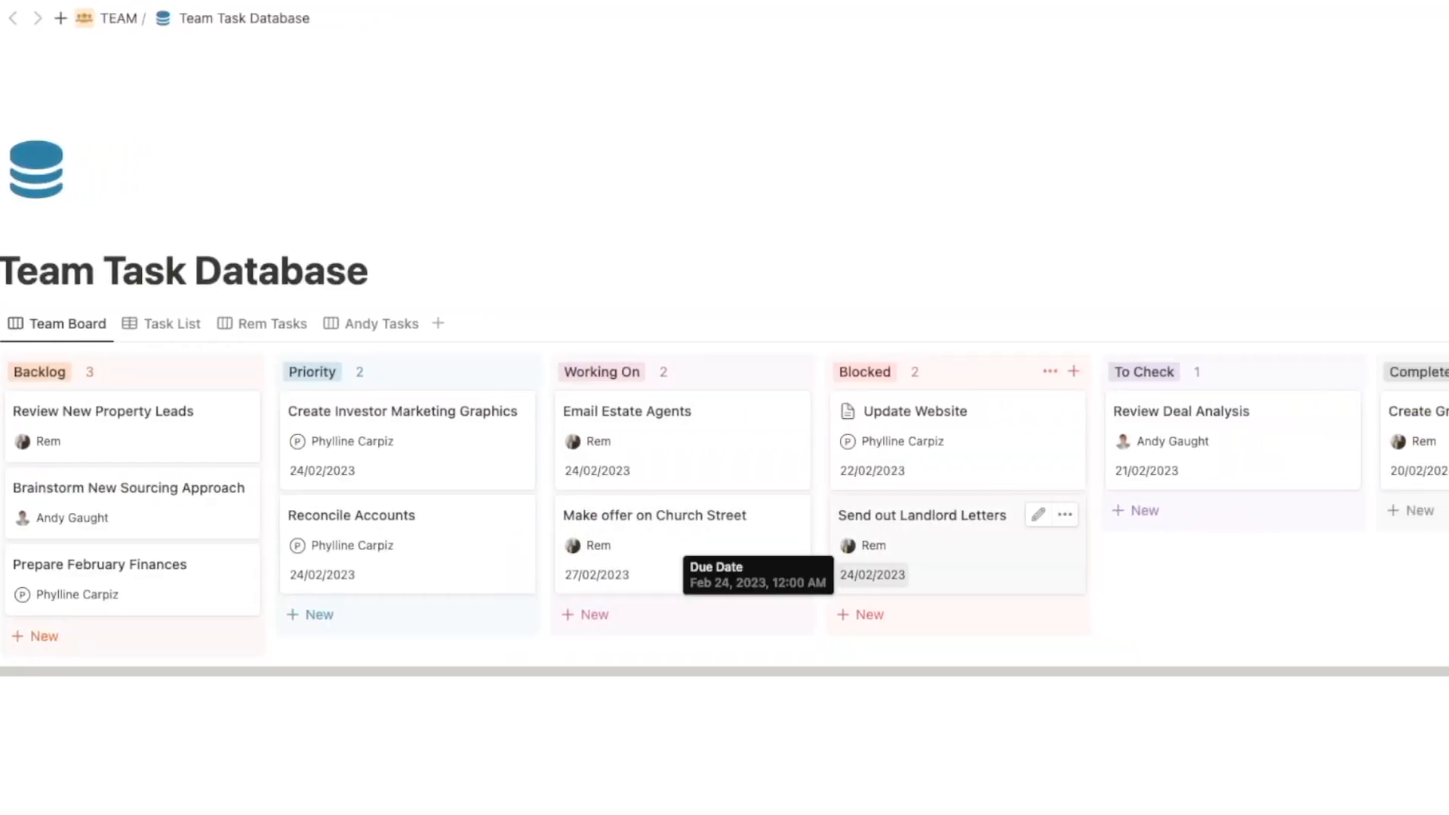
scroll("right", 3)
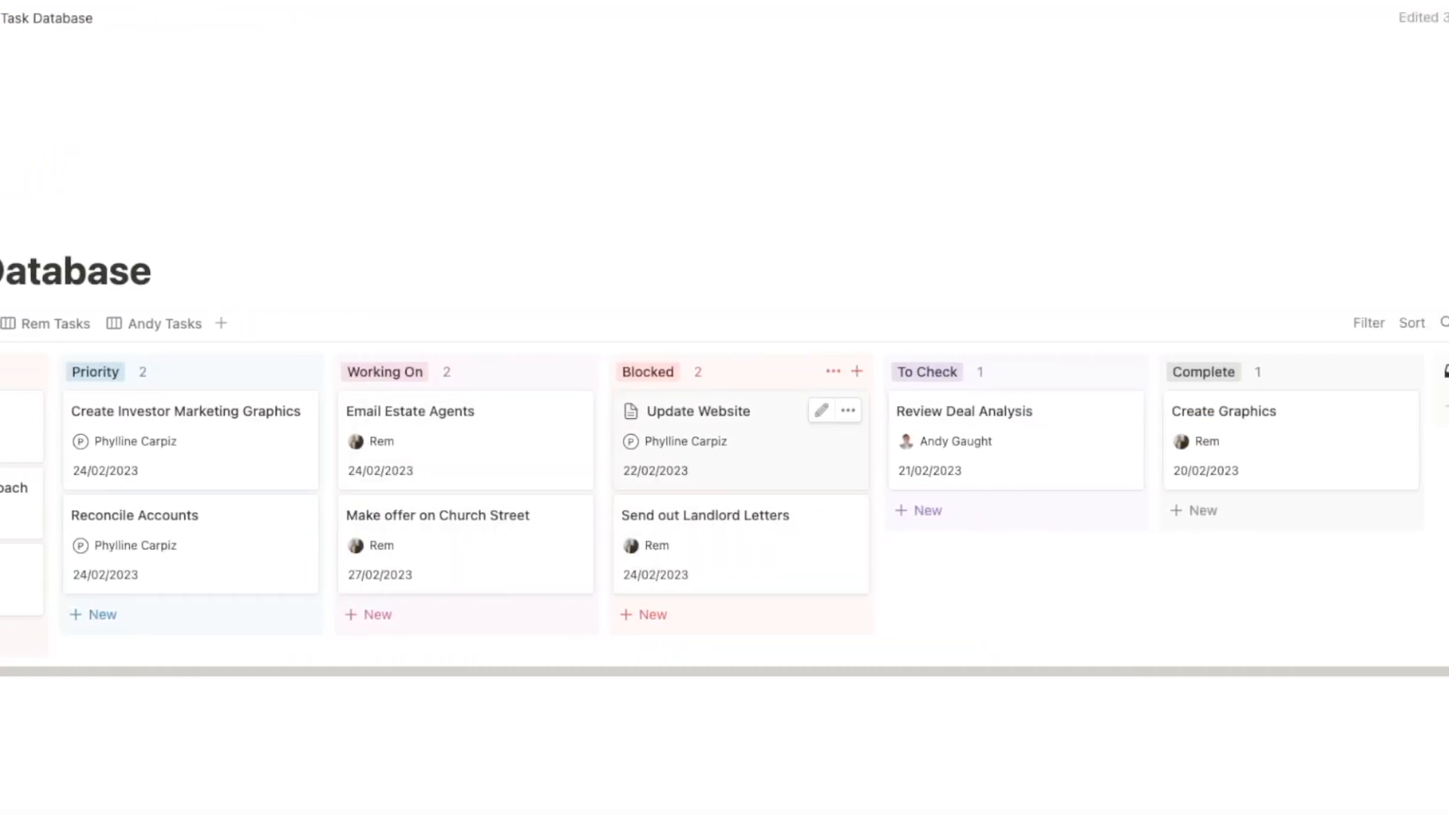
left_click(697, 411)
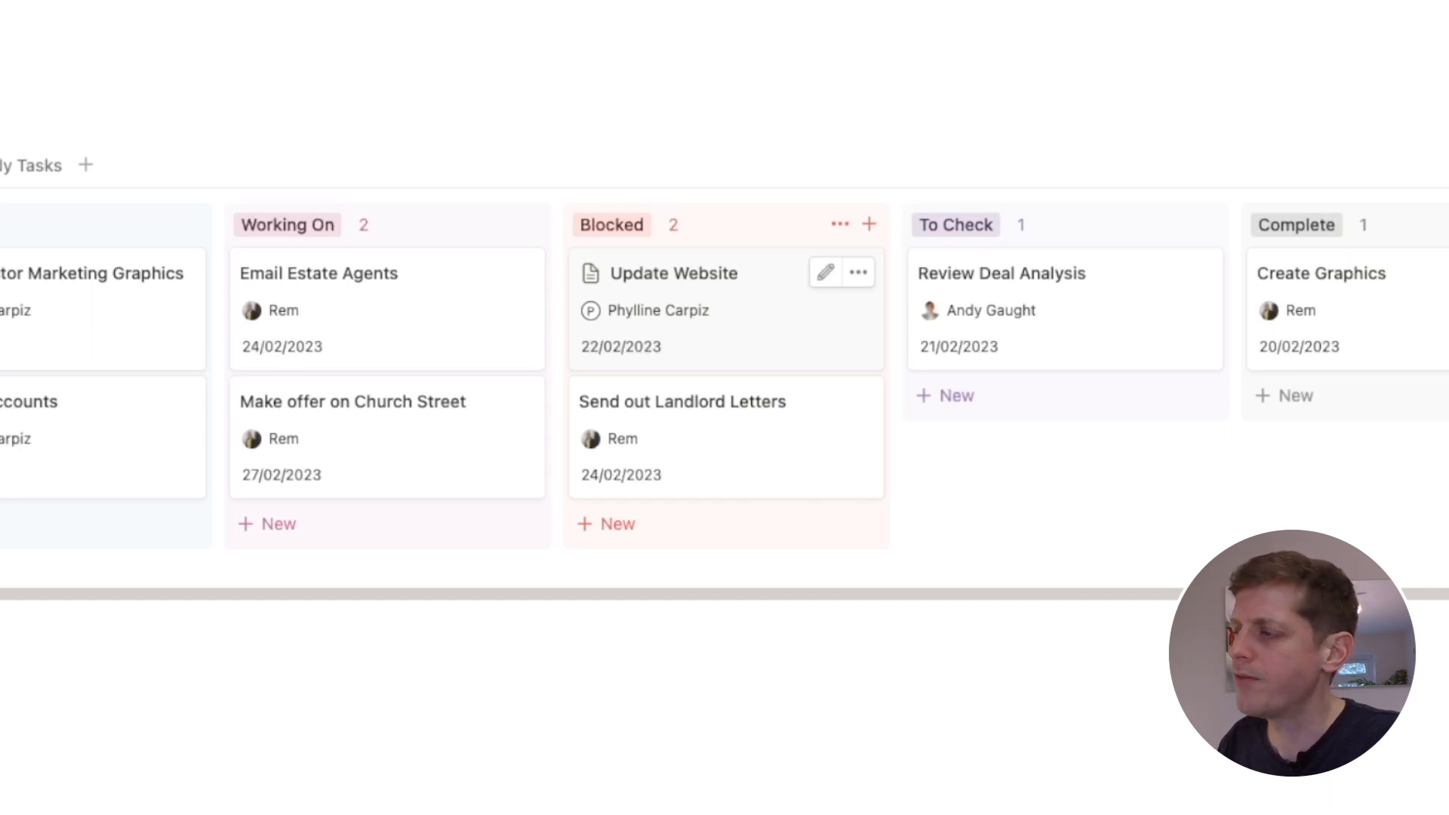
Take Update Website out of Blocked and place it in the Working On column
left_click(673, 273)
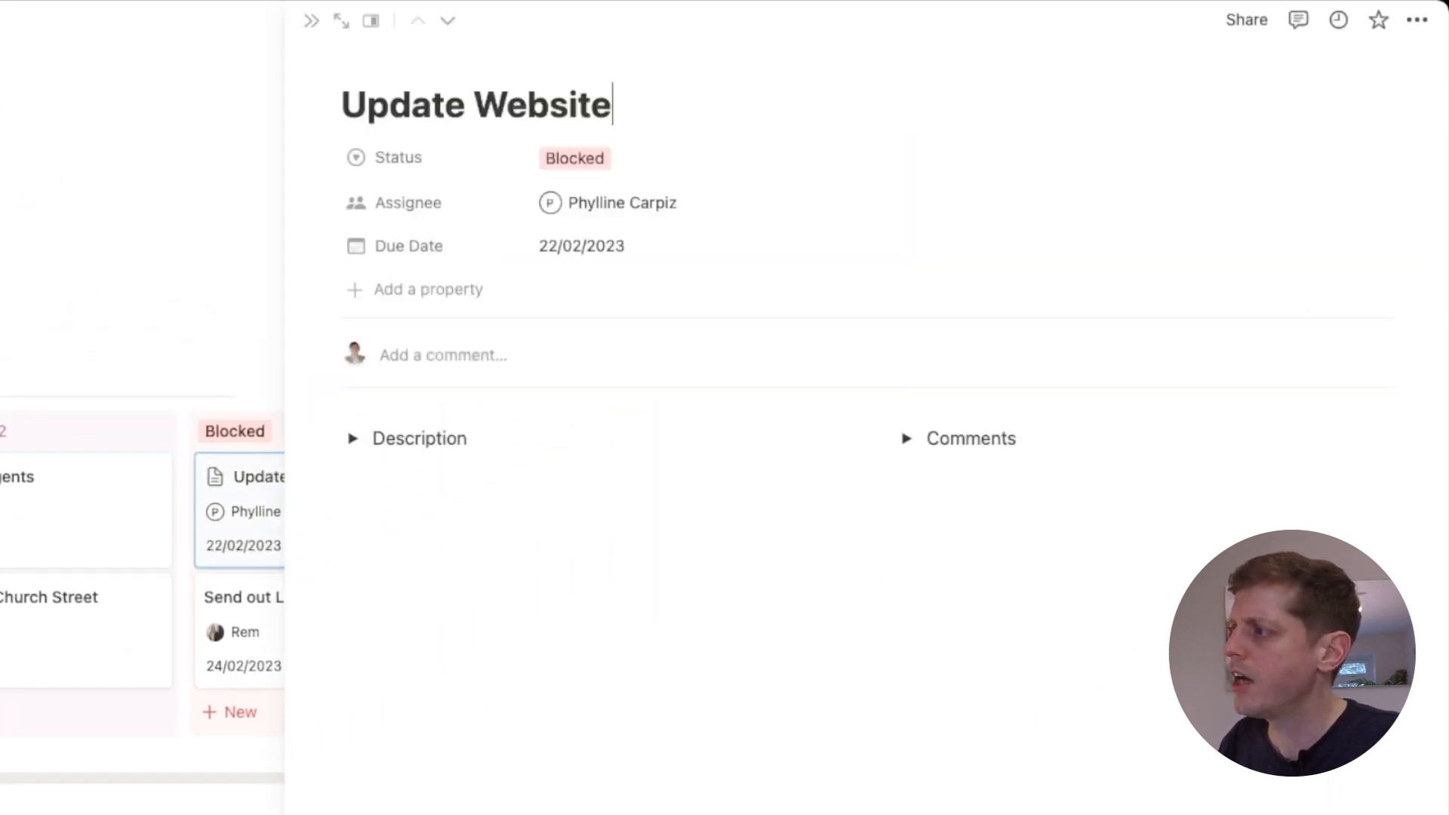
left_click(906, 438)
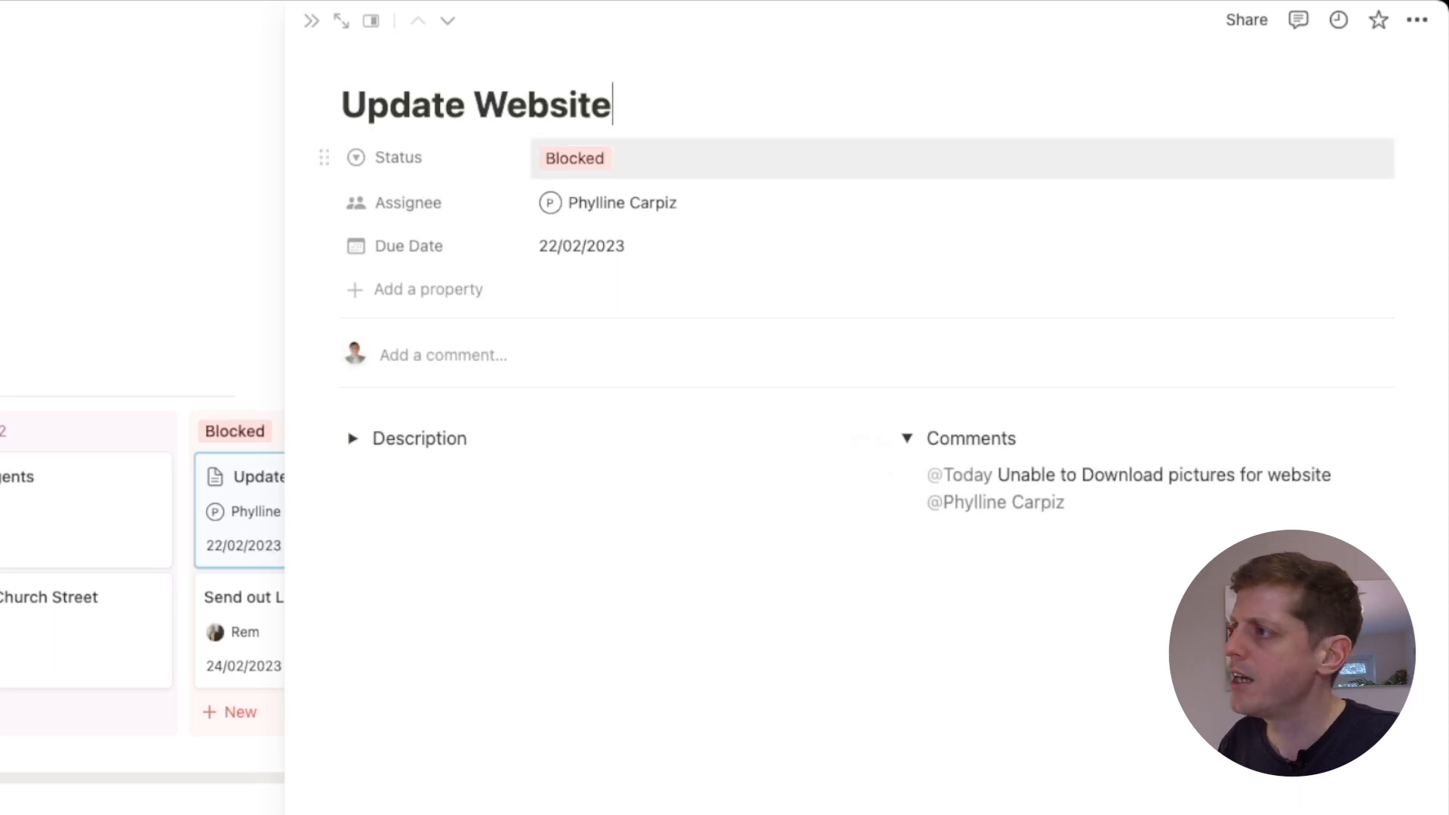
left_click(573, 158)
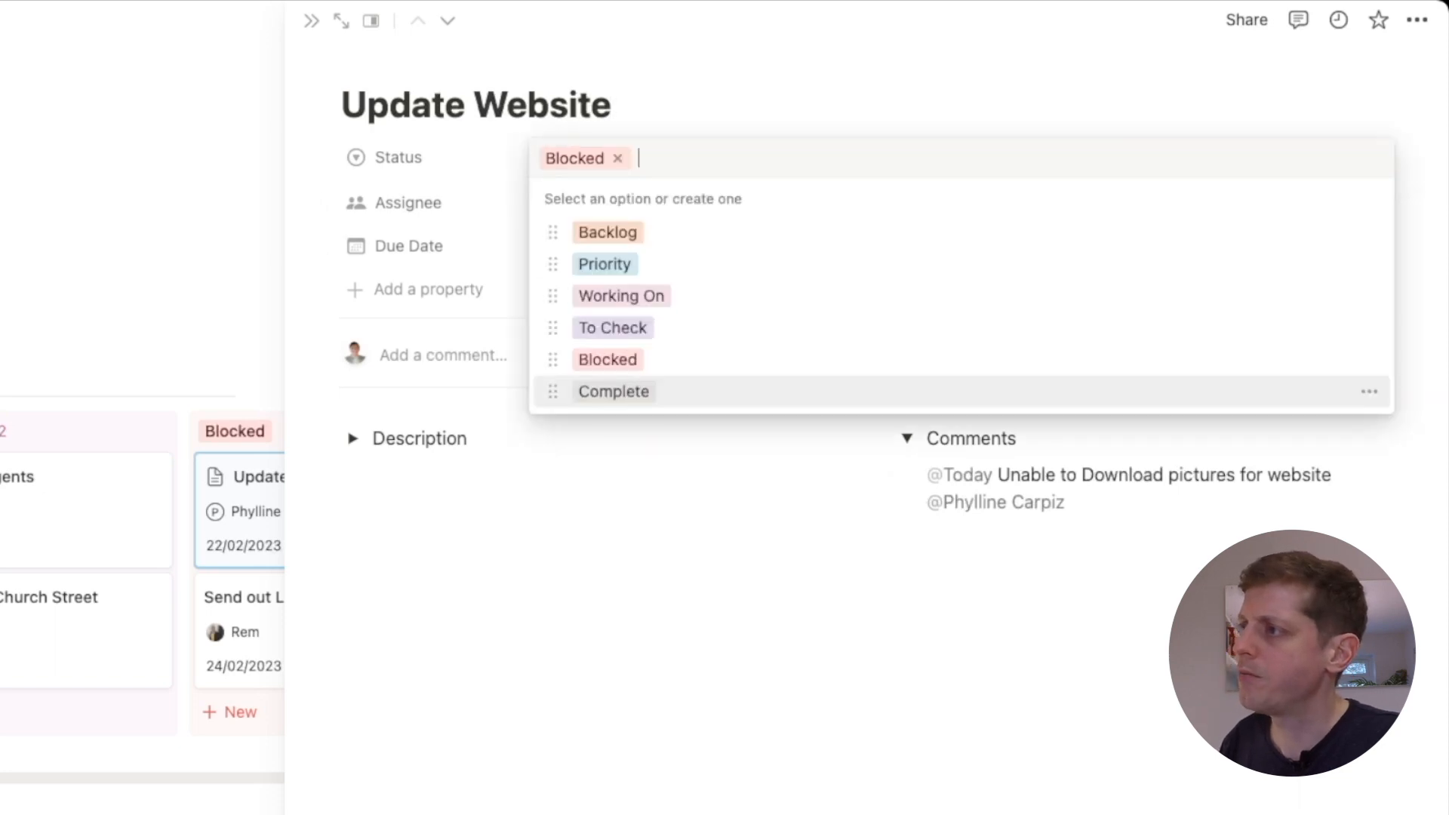
left_click(604, 263)
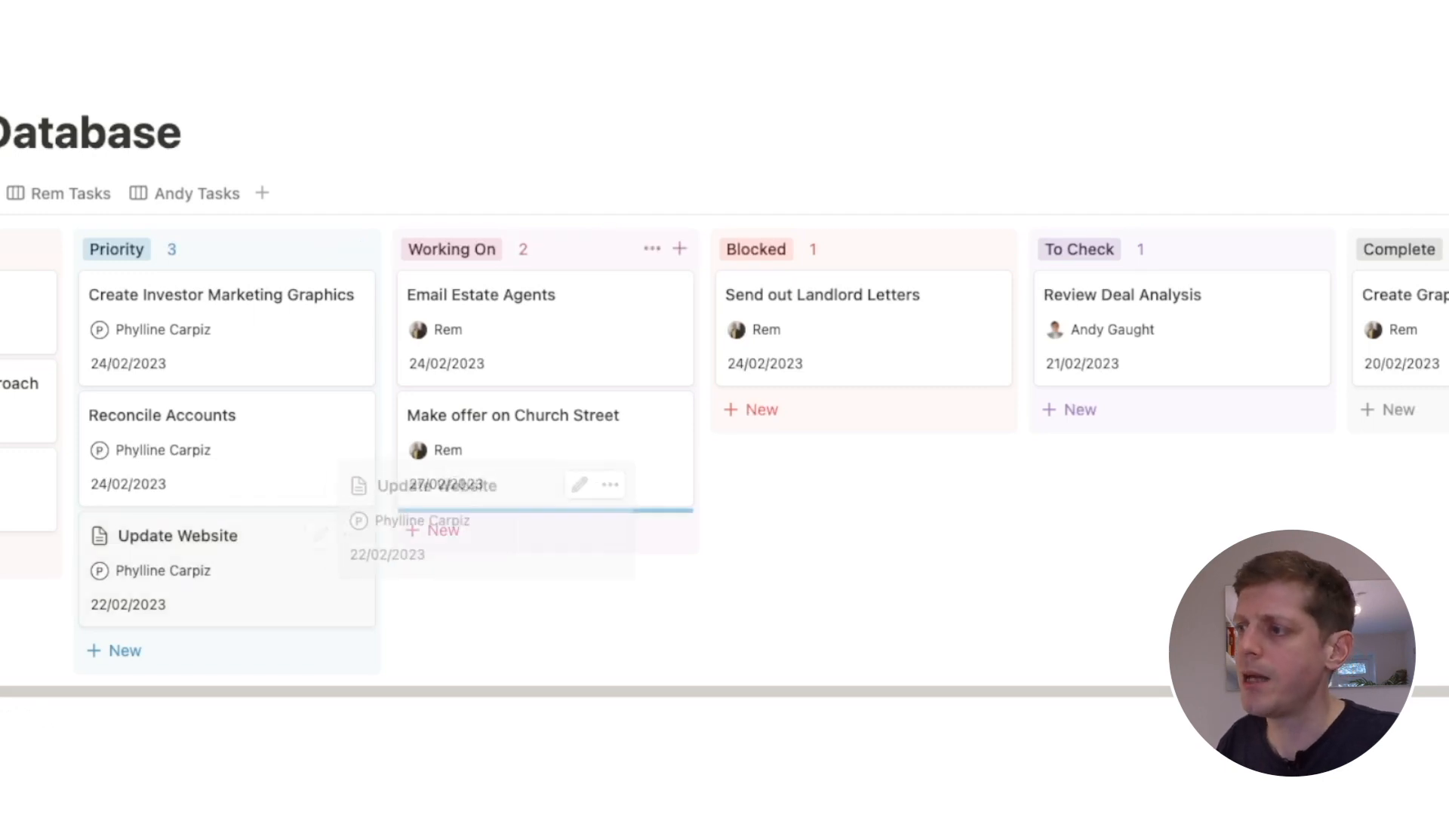
left_click_drag(175, 536, 513, 536)
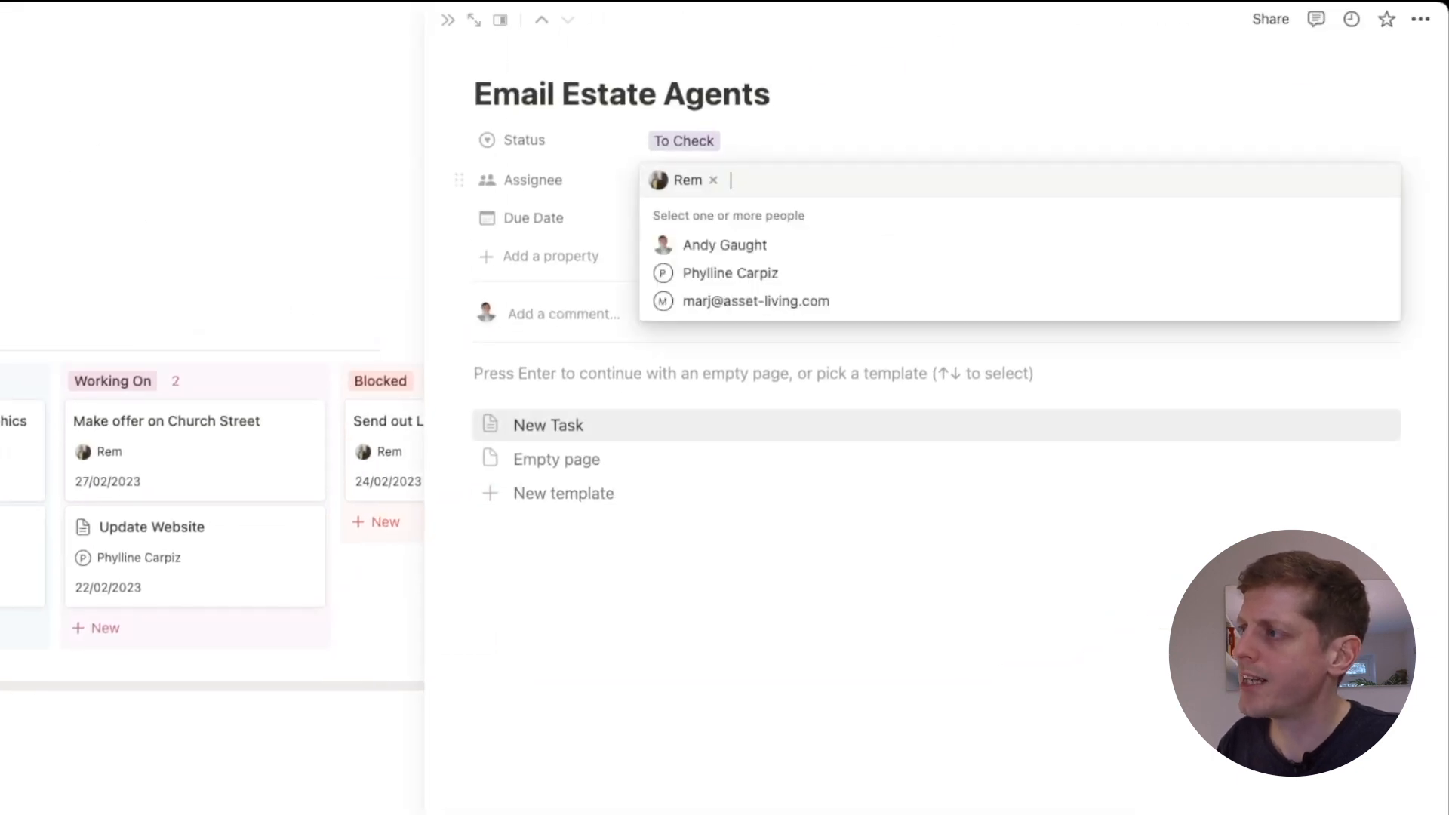
left_click(725, 244)
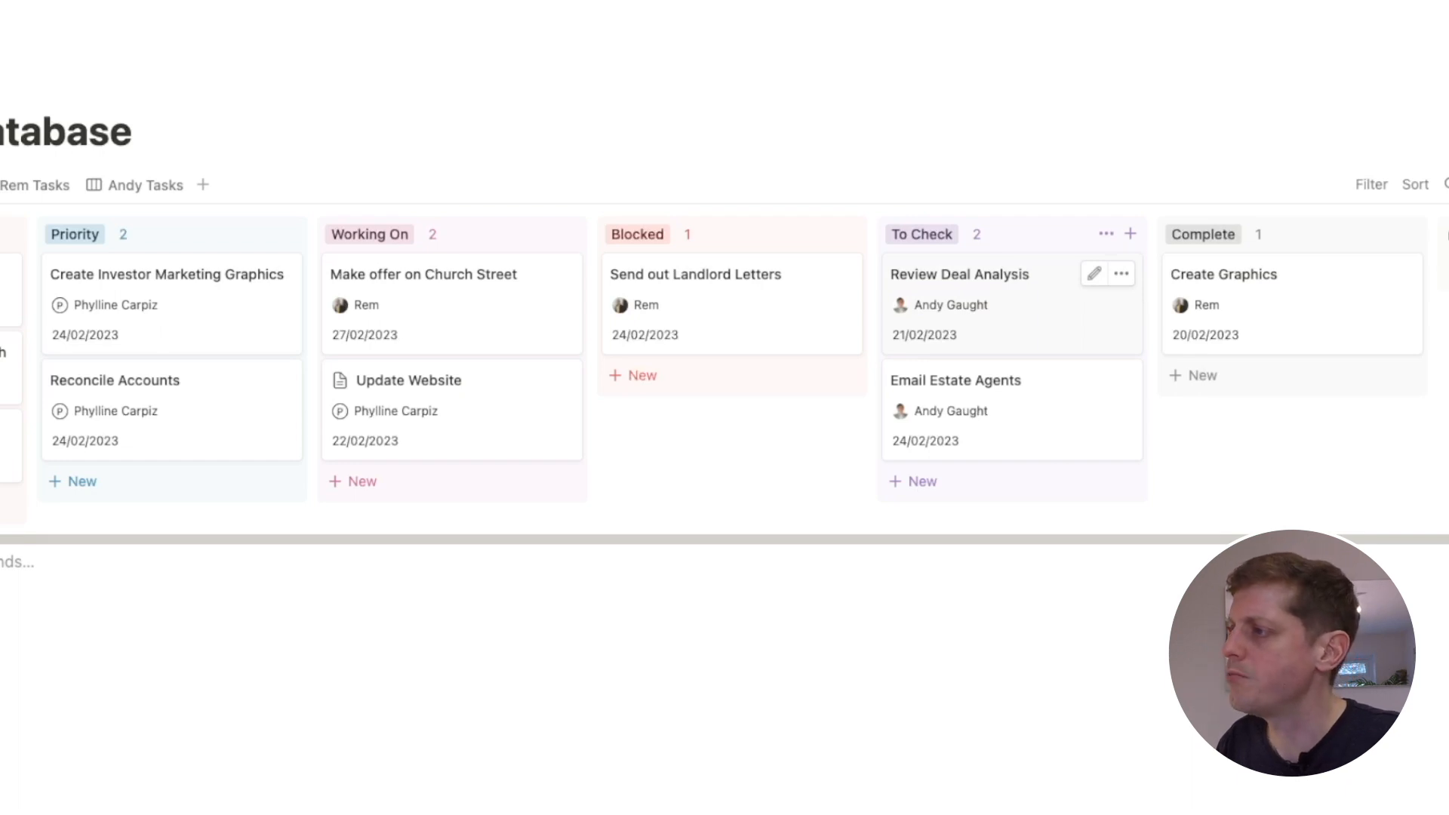
left_click_drag(958, 274, 1237, 381)
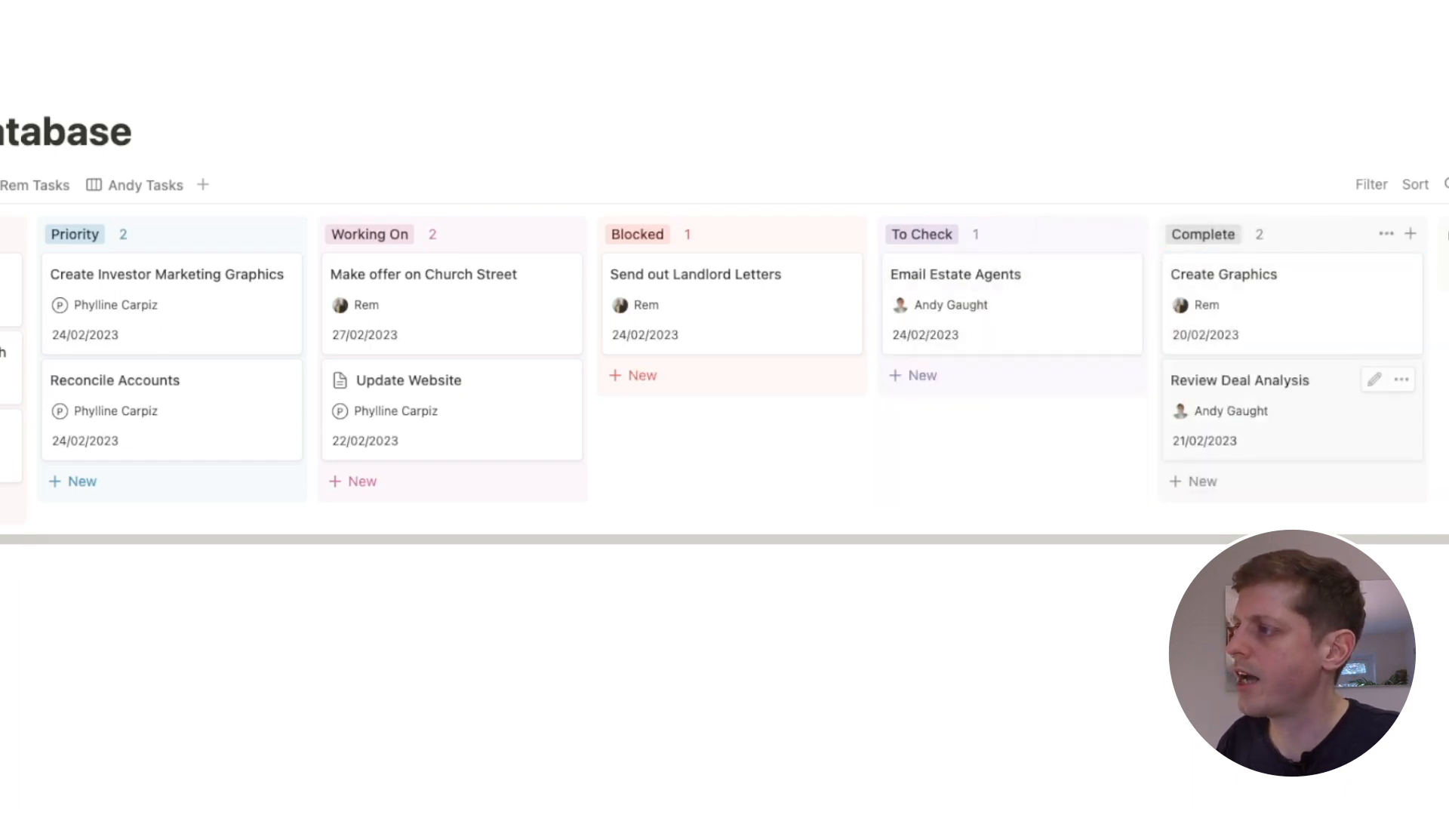
left_click(1240, 380)
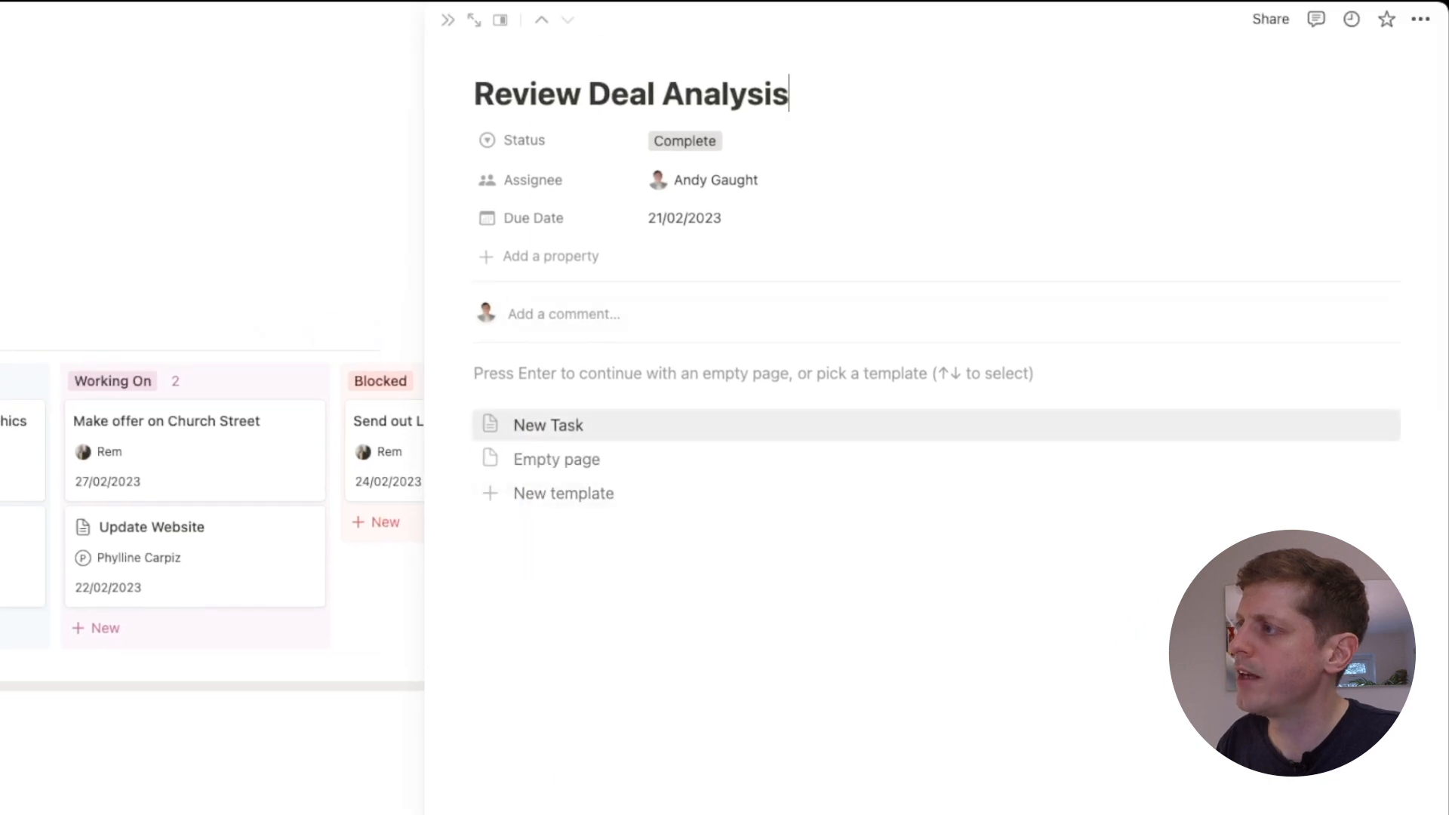
left_click(715, 180)
type("/")
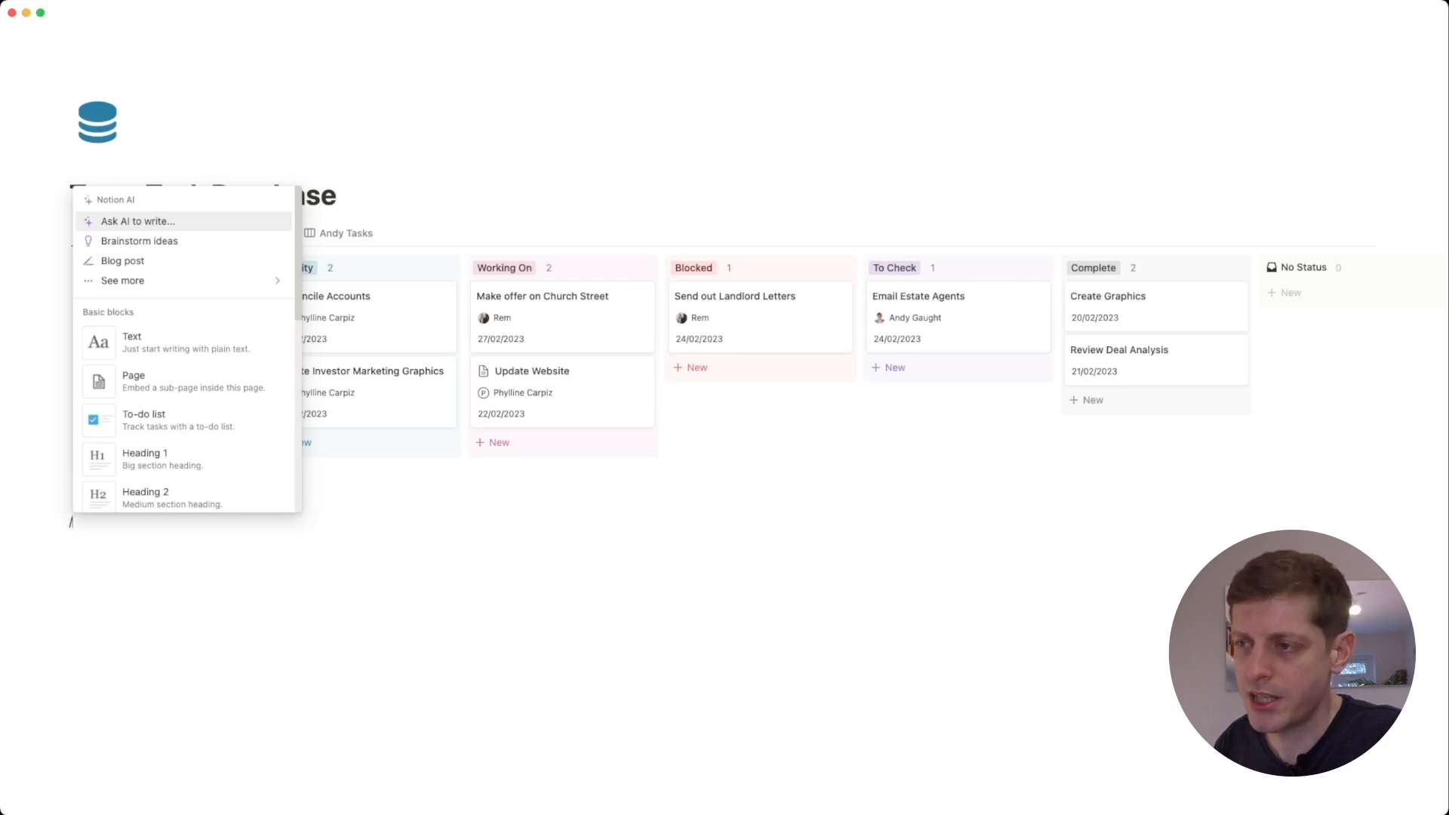
Insert an inline database named Team Task Database 2 with its first column renamed Task Name
type("inline")
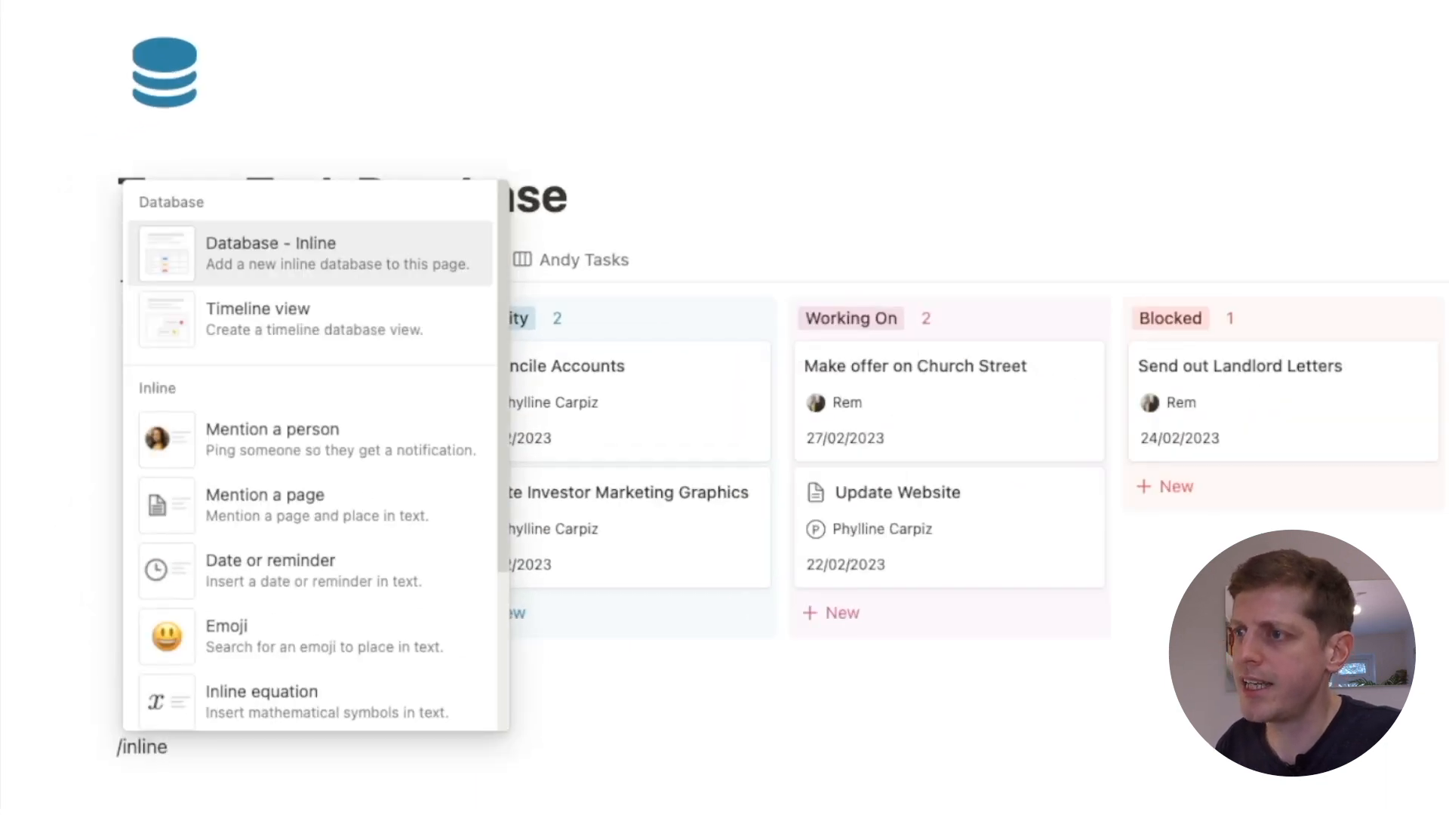
left_click(270, 254)
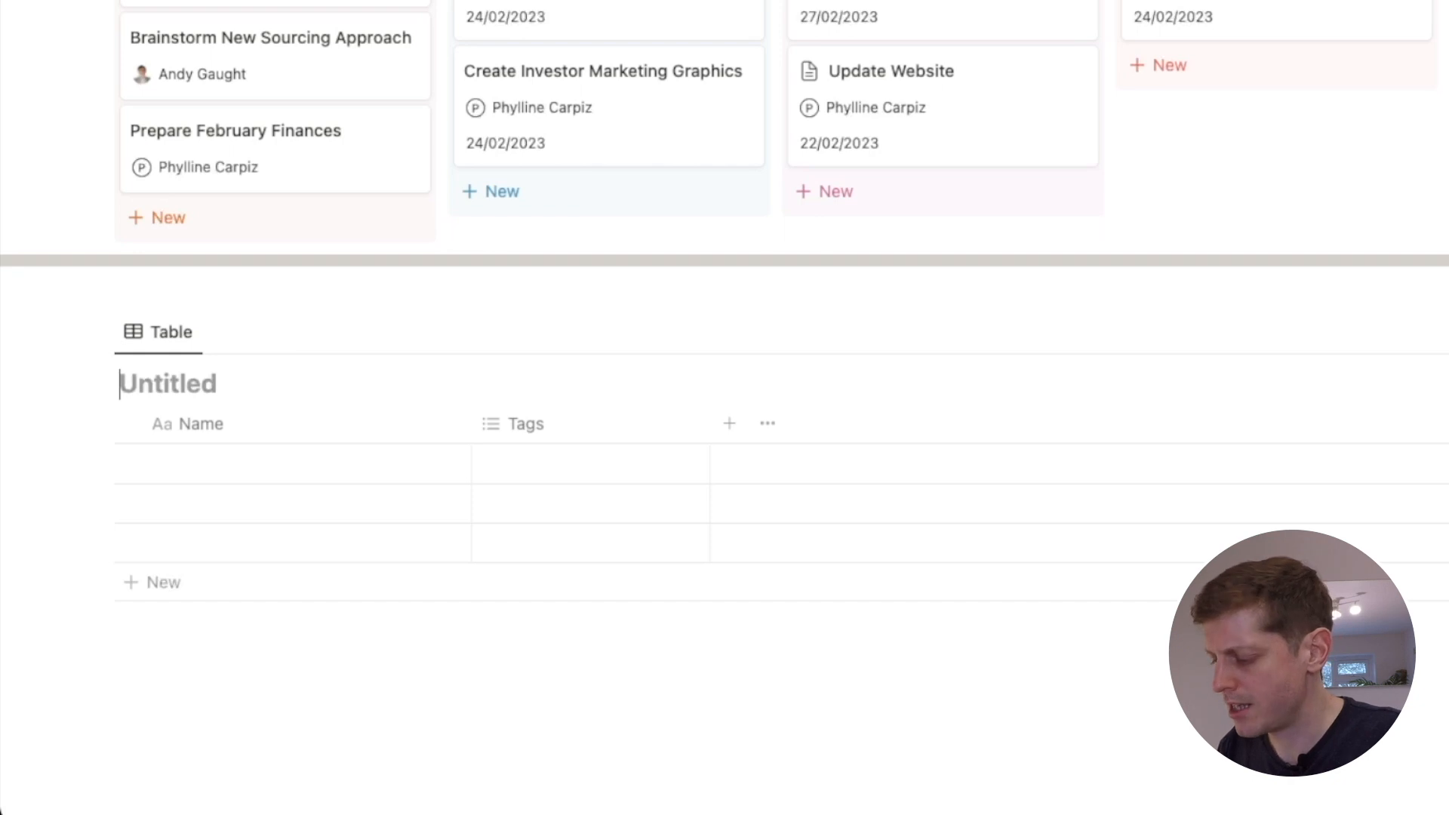
type("Team Task Database 2")
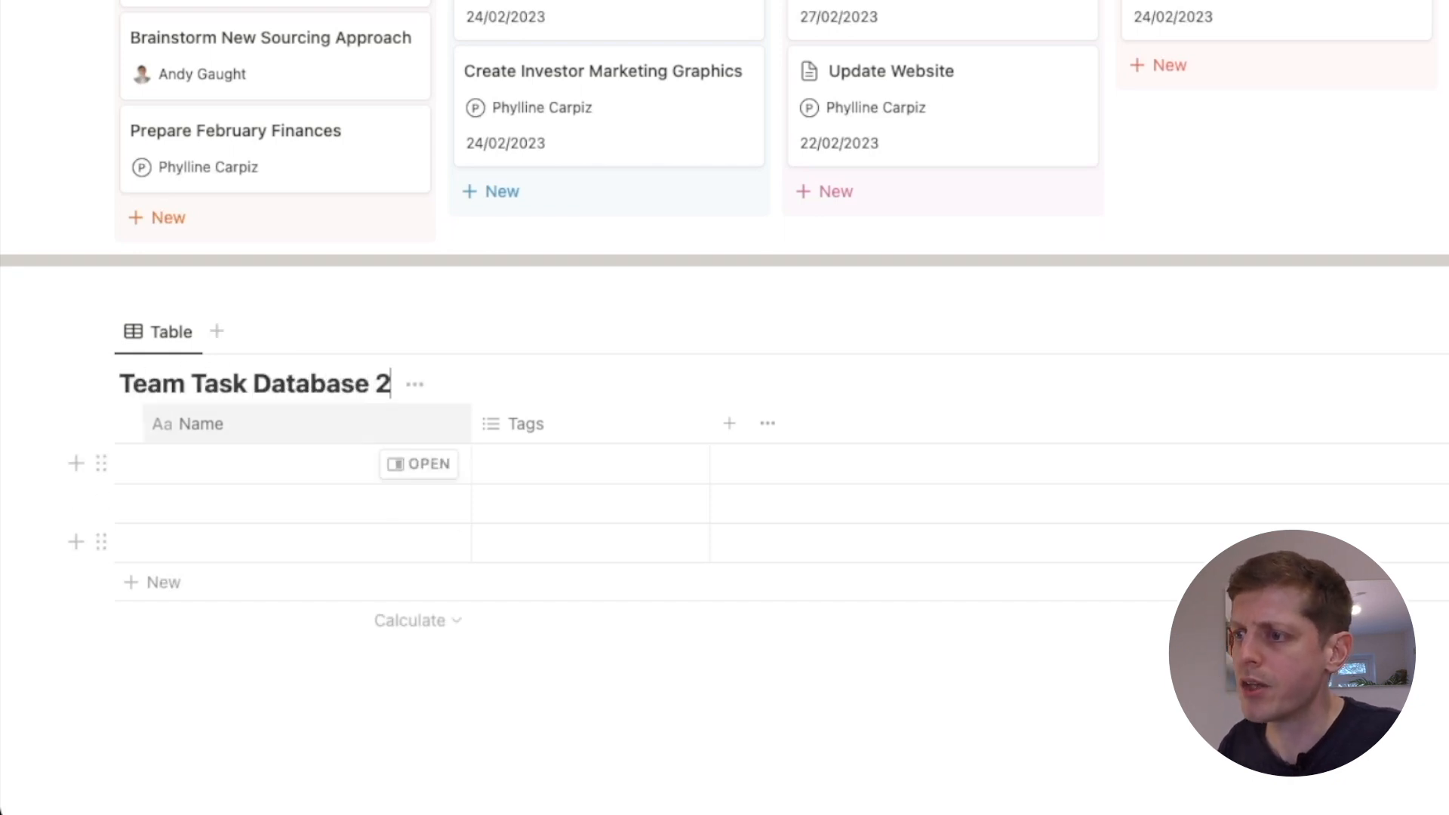
left_click(199, 423)
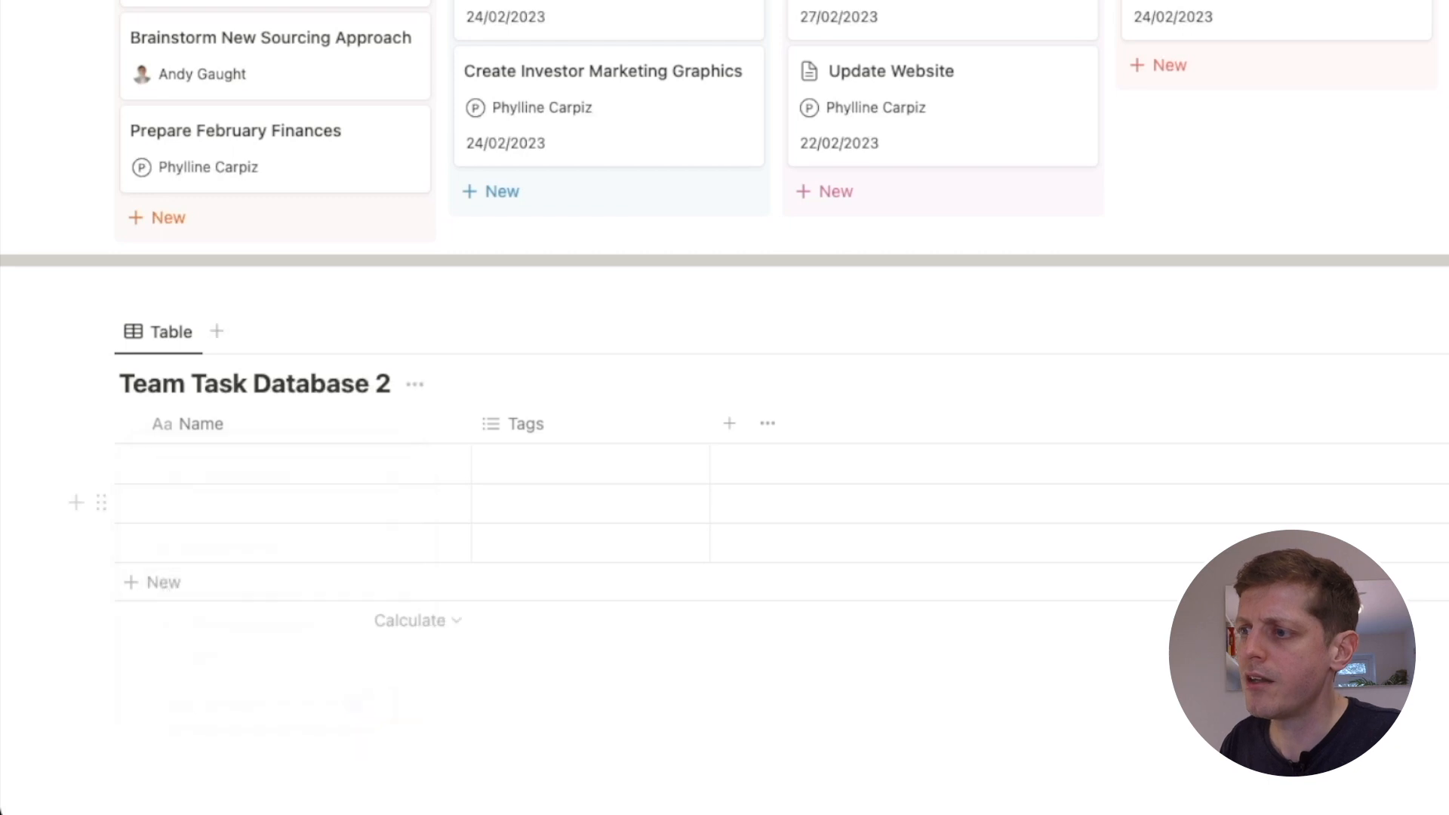
type("Task Name")
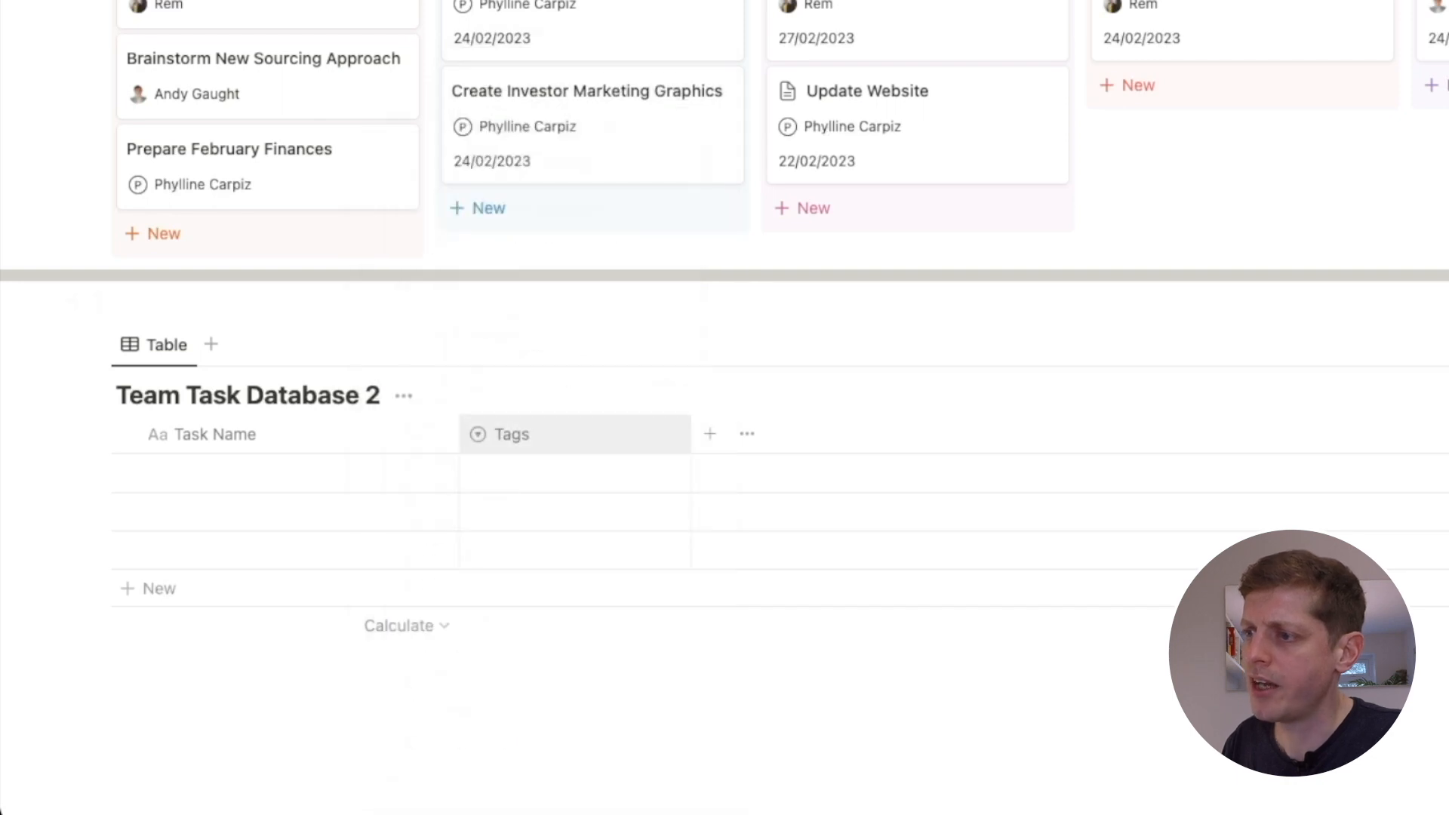
Rename Tags to Status and add Backlog, Priority and Complete options to the rows
left_click(512, 435)
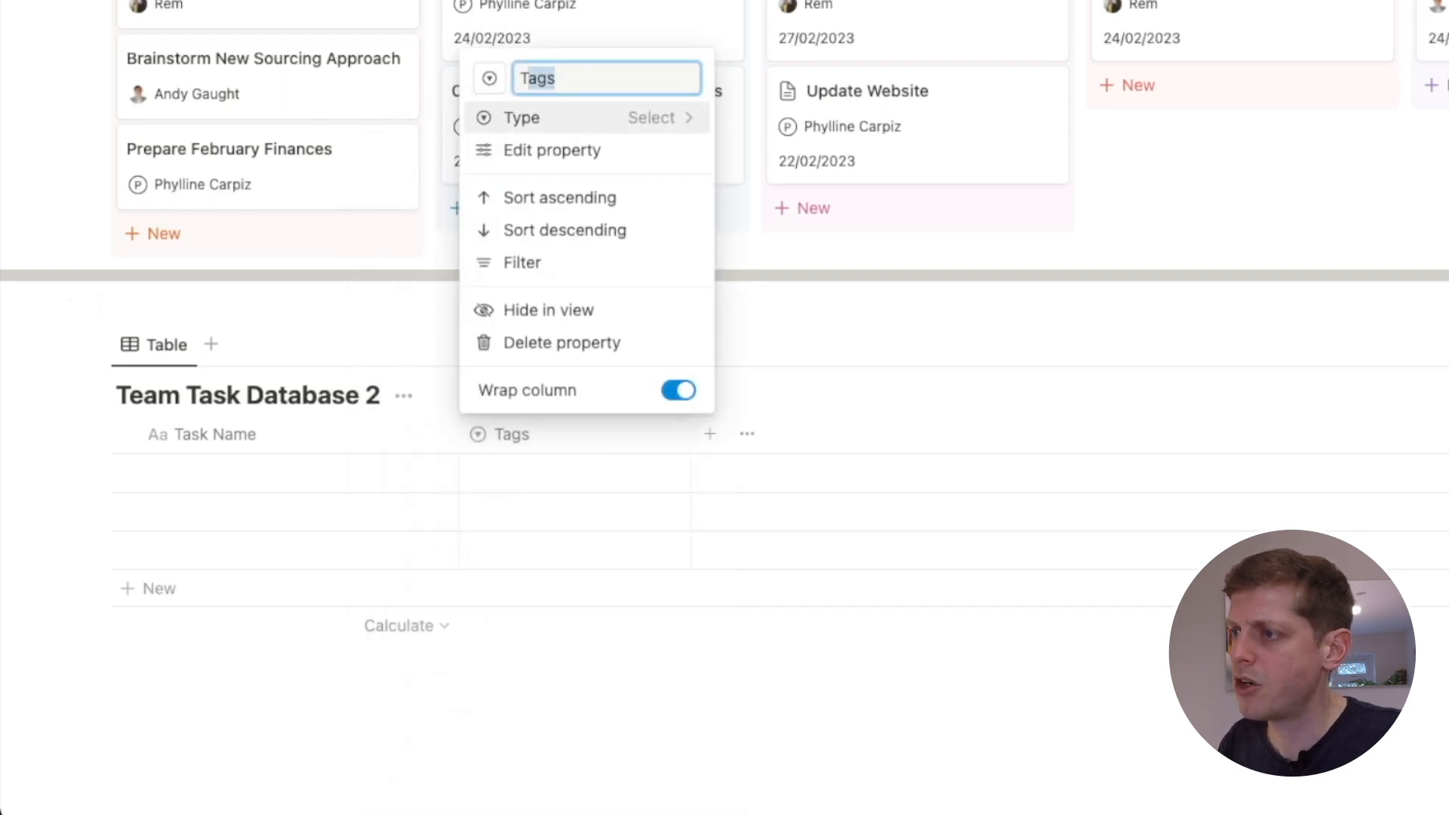
type("Statu")
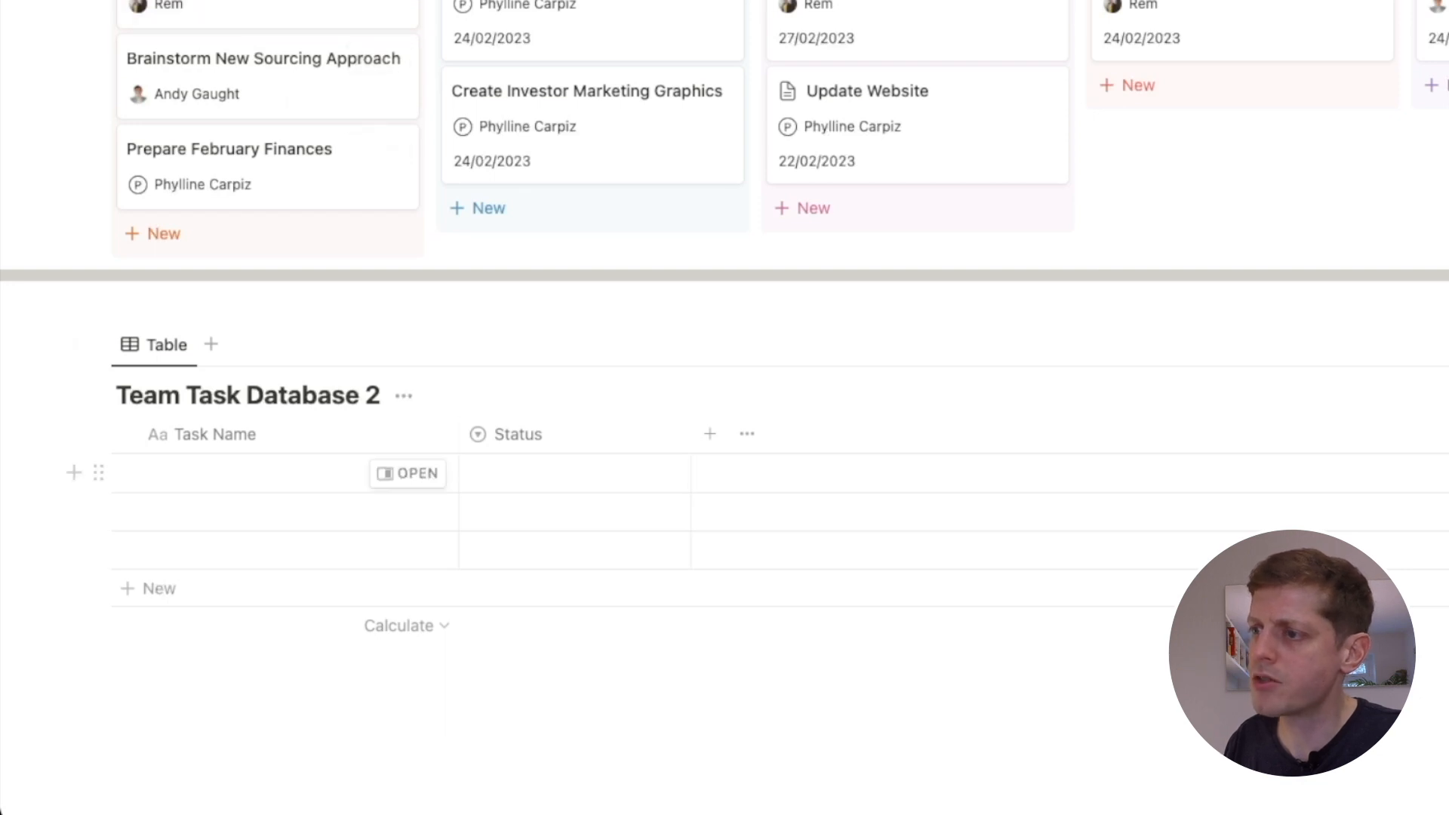
type("Backlog")
type("Complete")
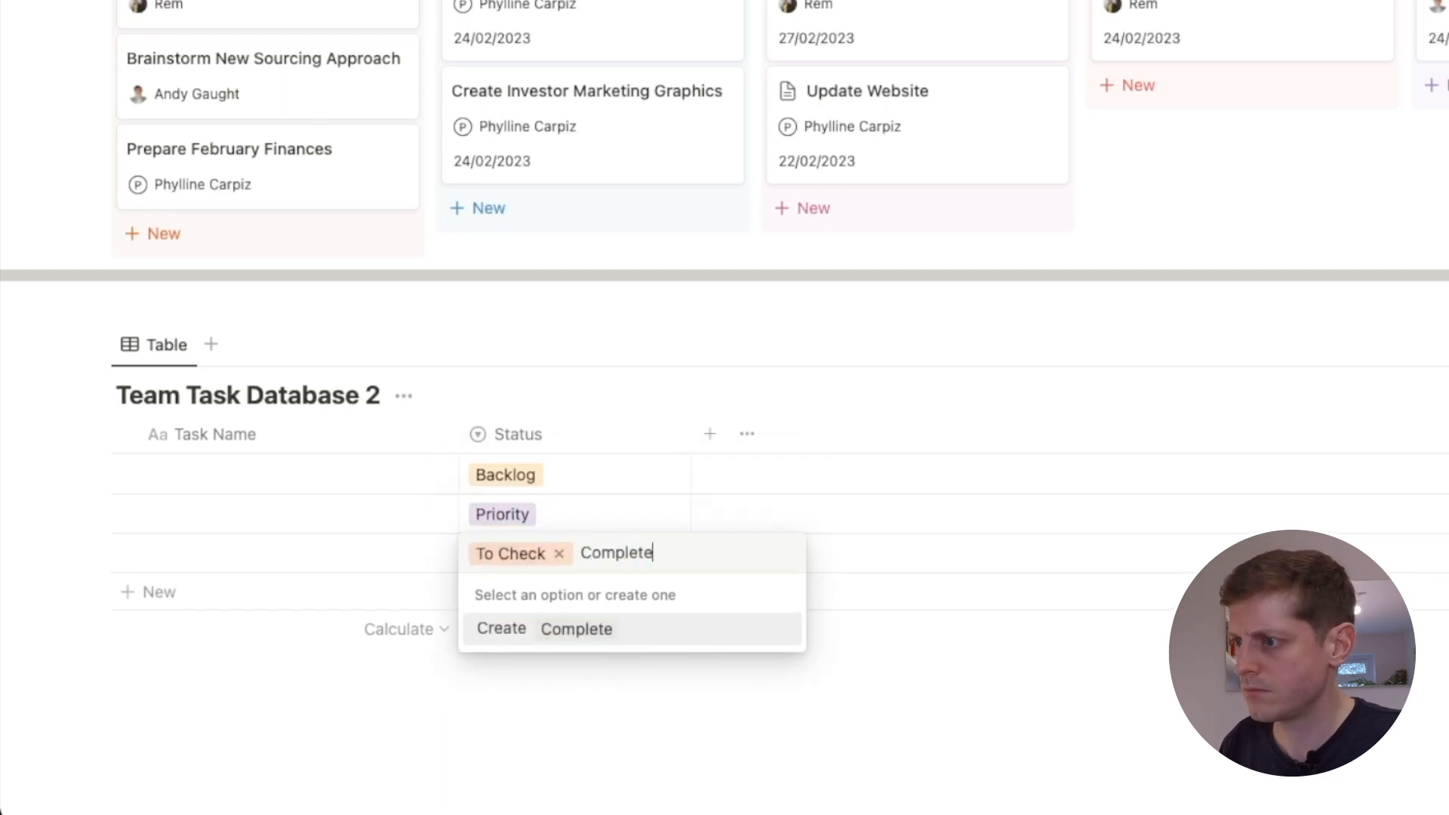
left_click(577, 628)
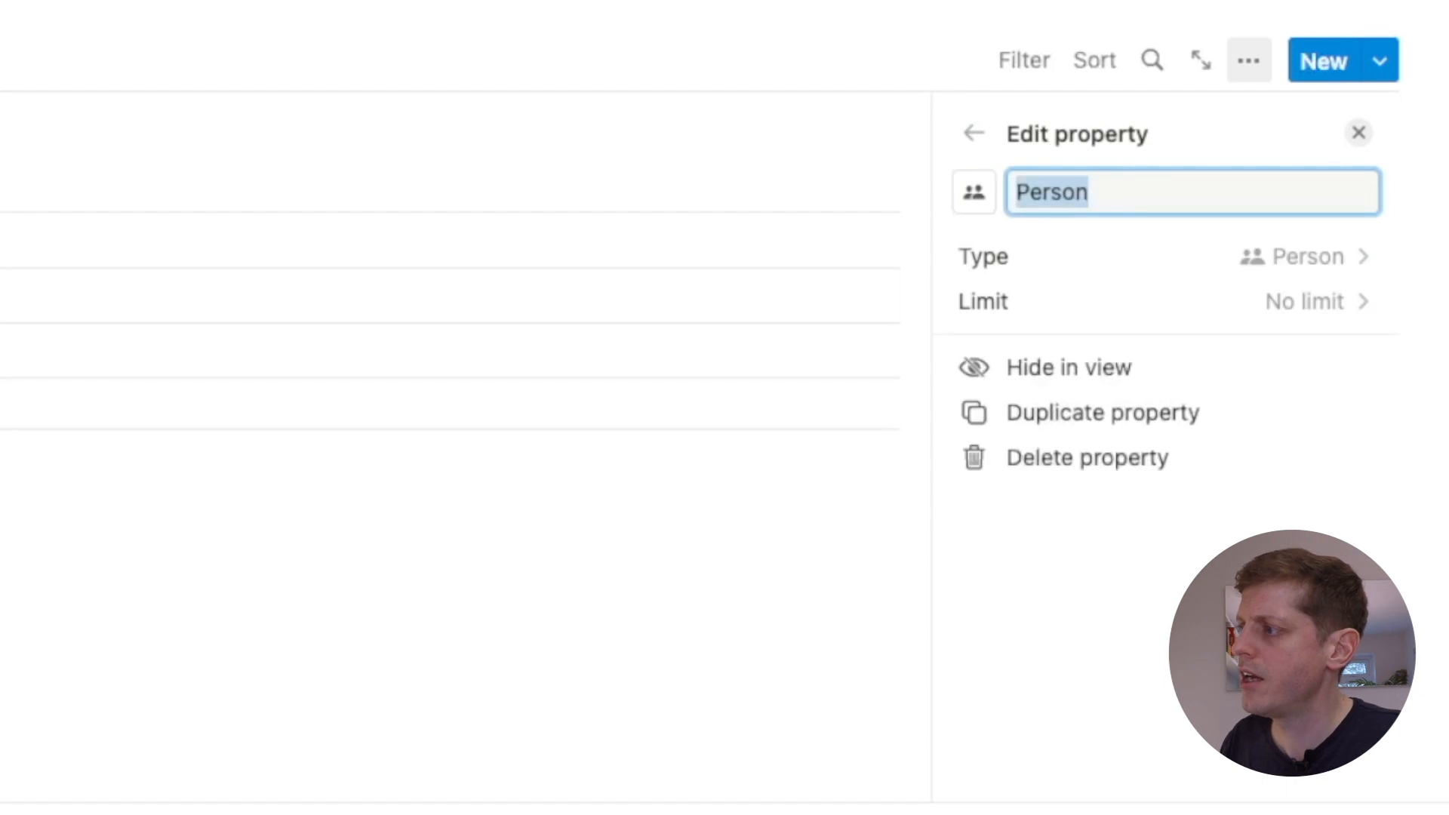
Add Assignee and Due Date properties, then show the board's Group by status settings
type("Assig")
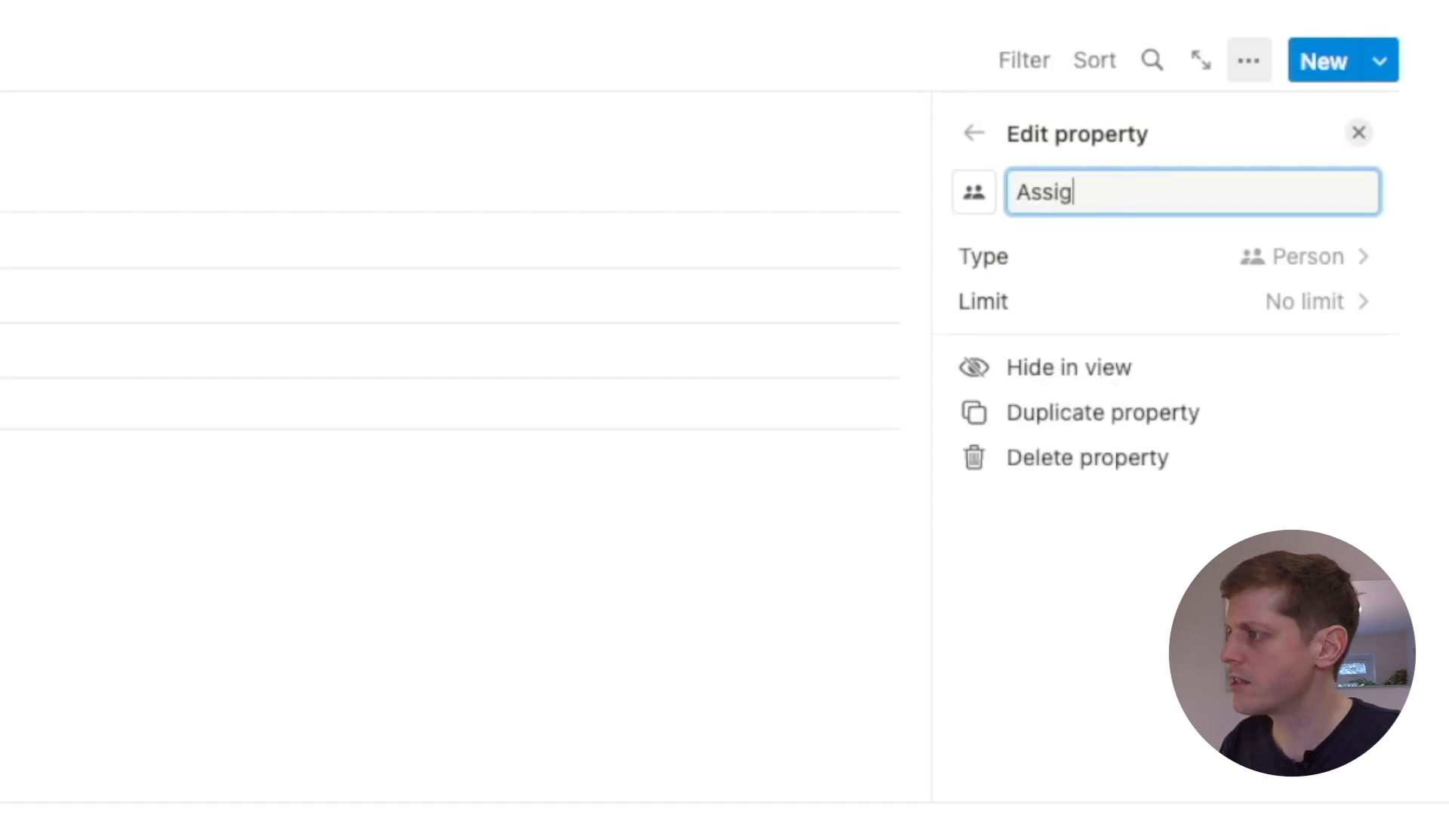
type("nee")
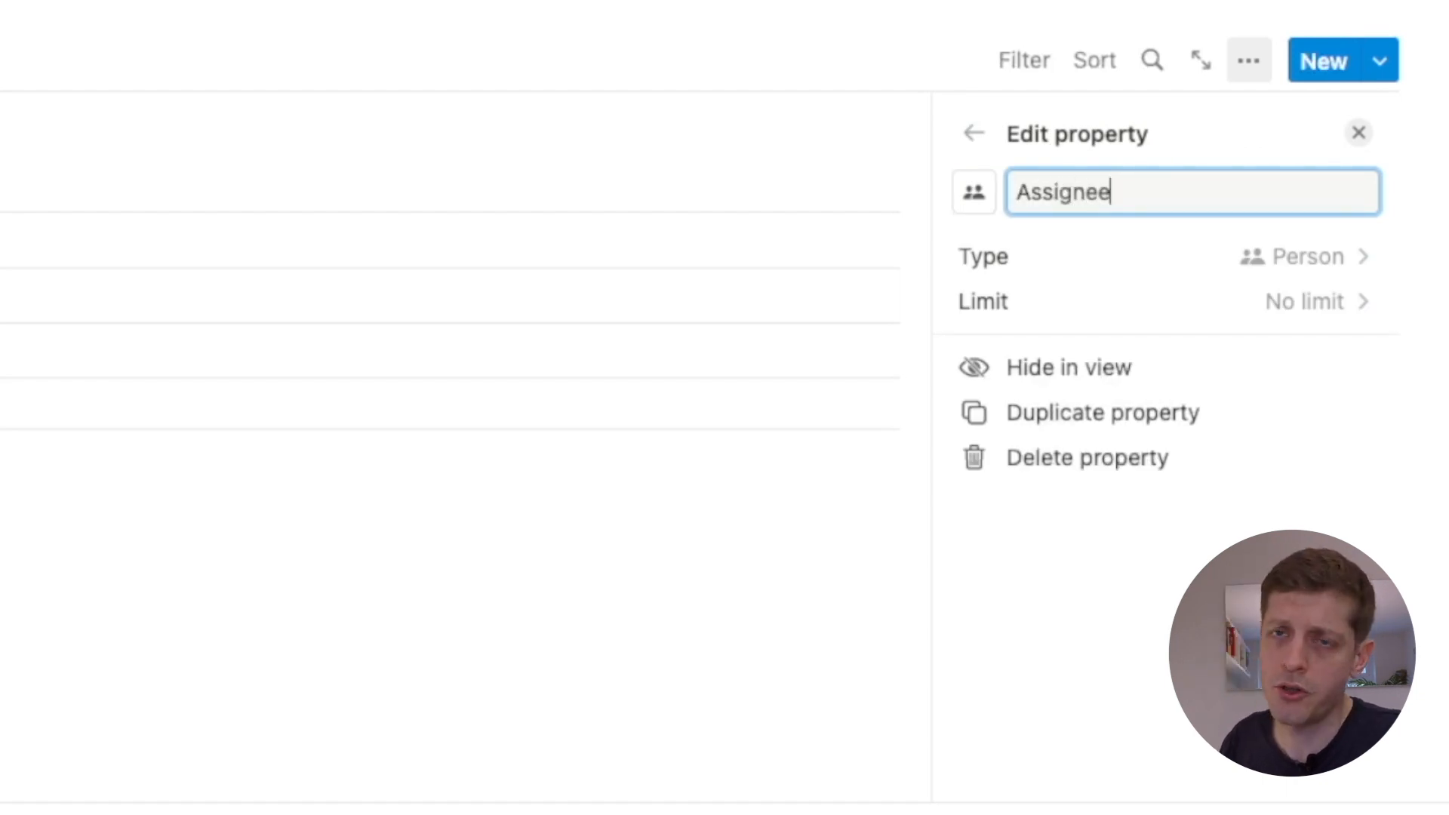
left_click(1358, 133)
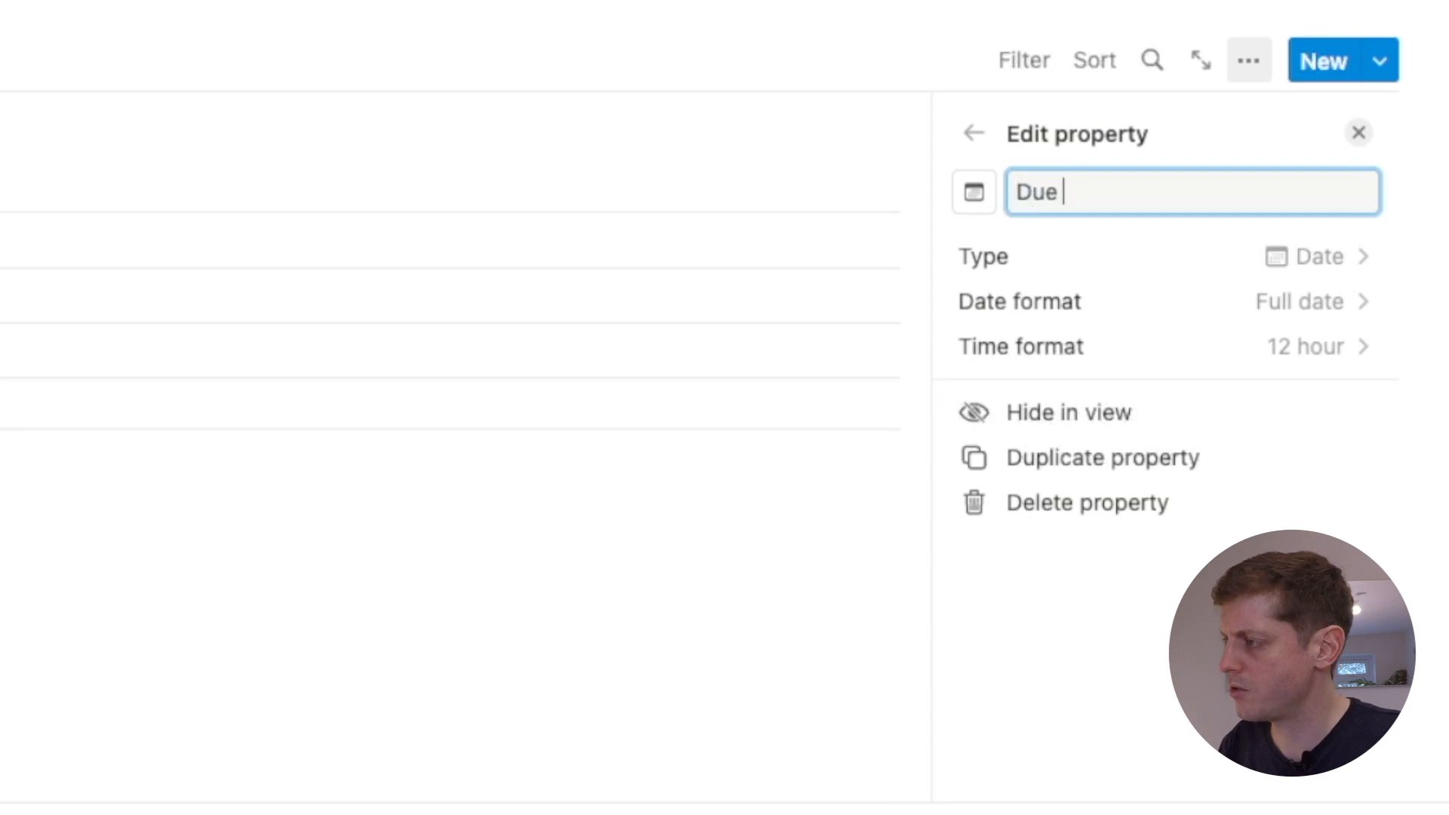
type("Date")
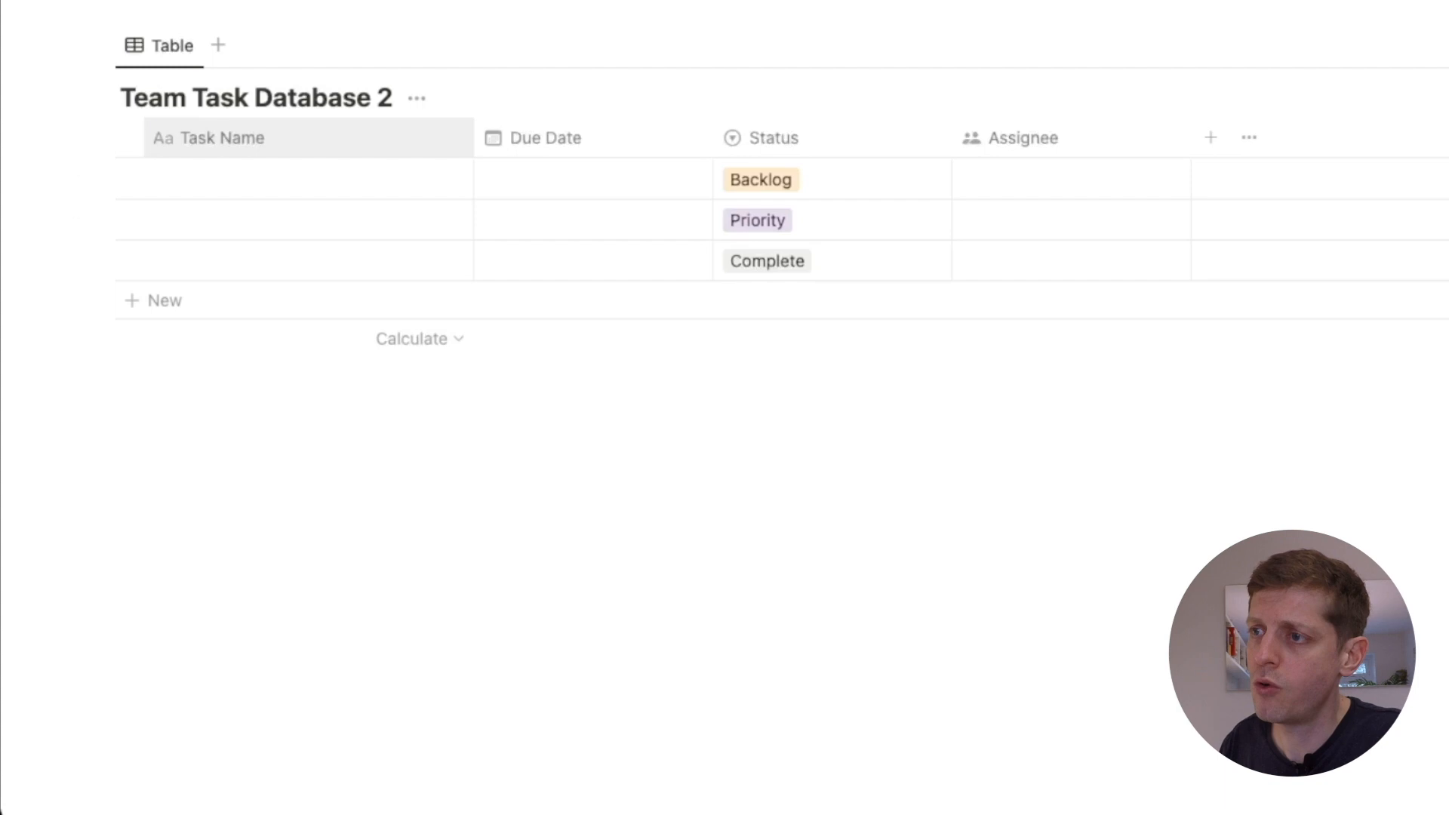
left_click(168, 44)
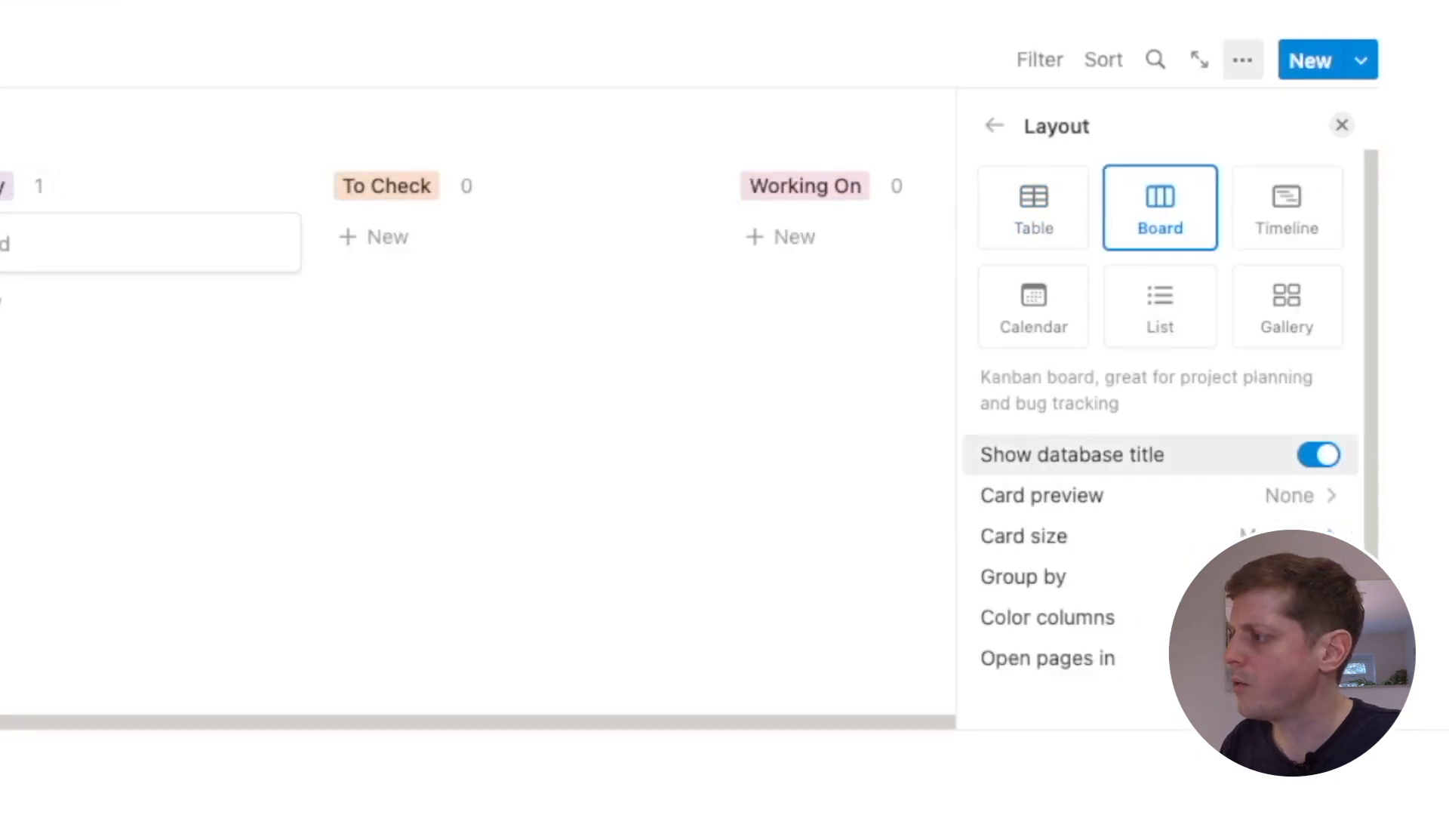
left_click(1317, 456)
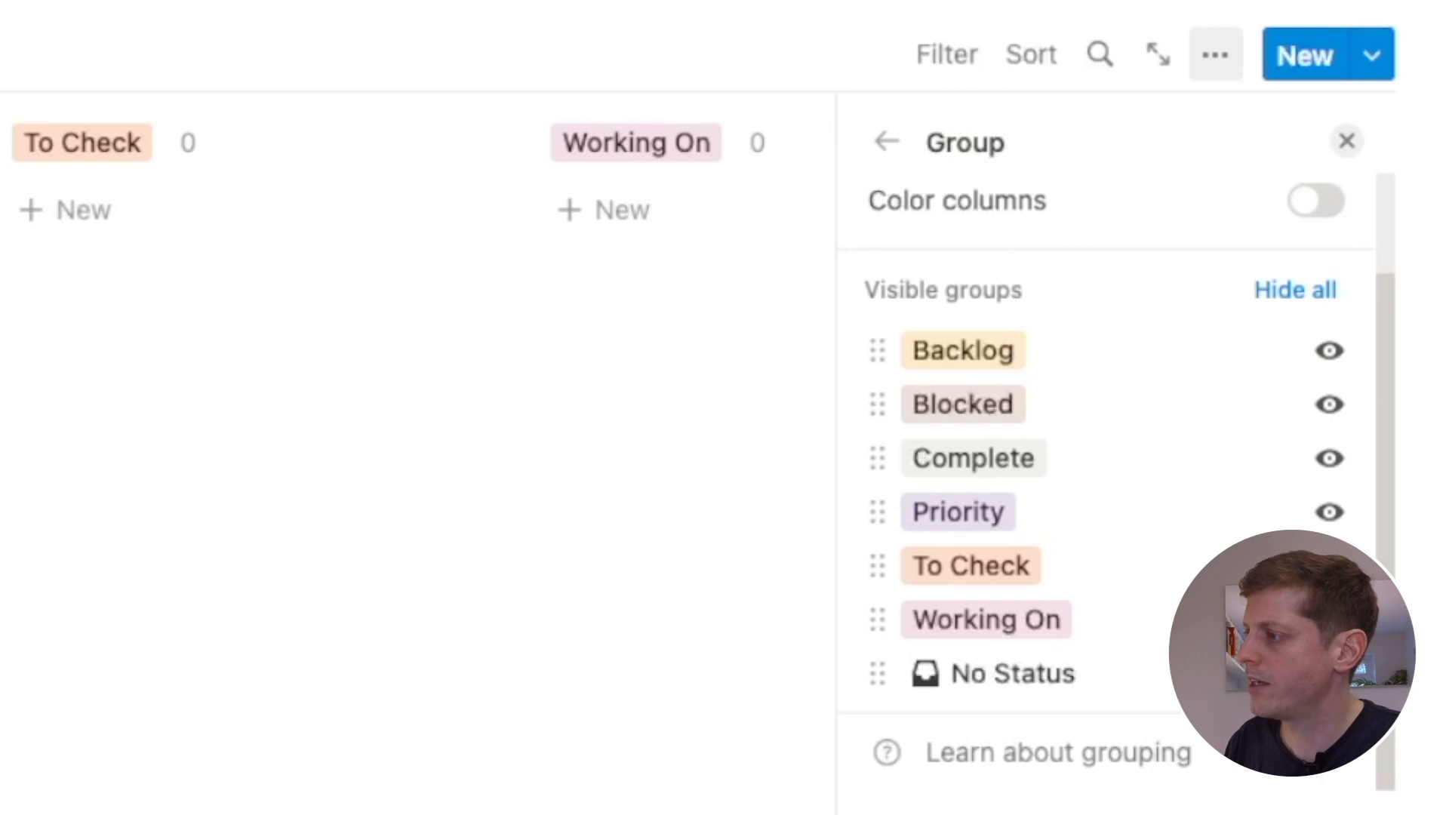
Reorder groups to Backlog, Priority, Working On, Blocked, To Check, Complete
left_click_drag(958, 512, 958, 388)
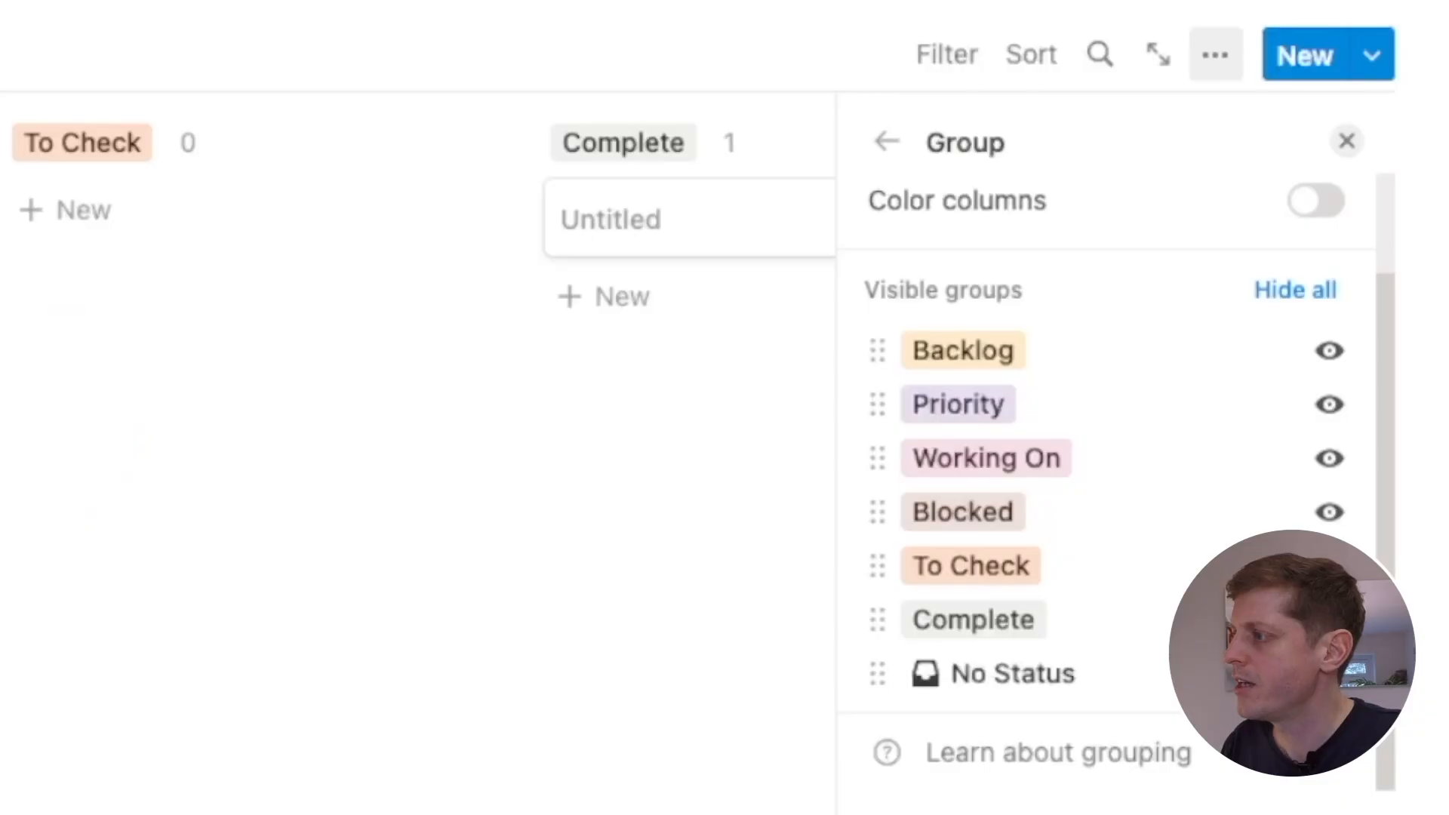
left_click(1343, 139)
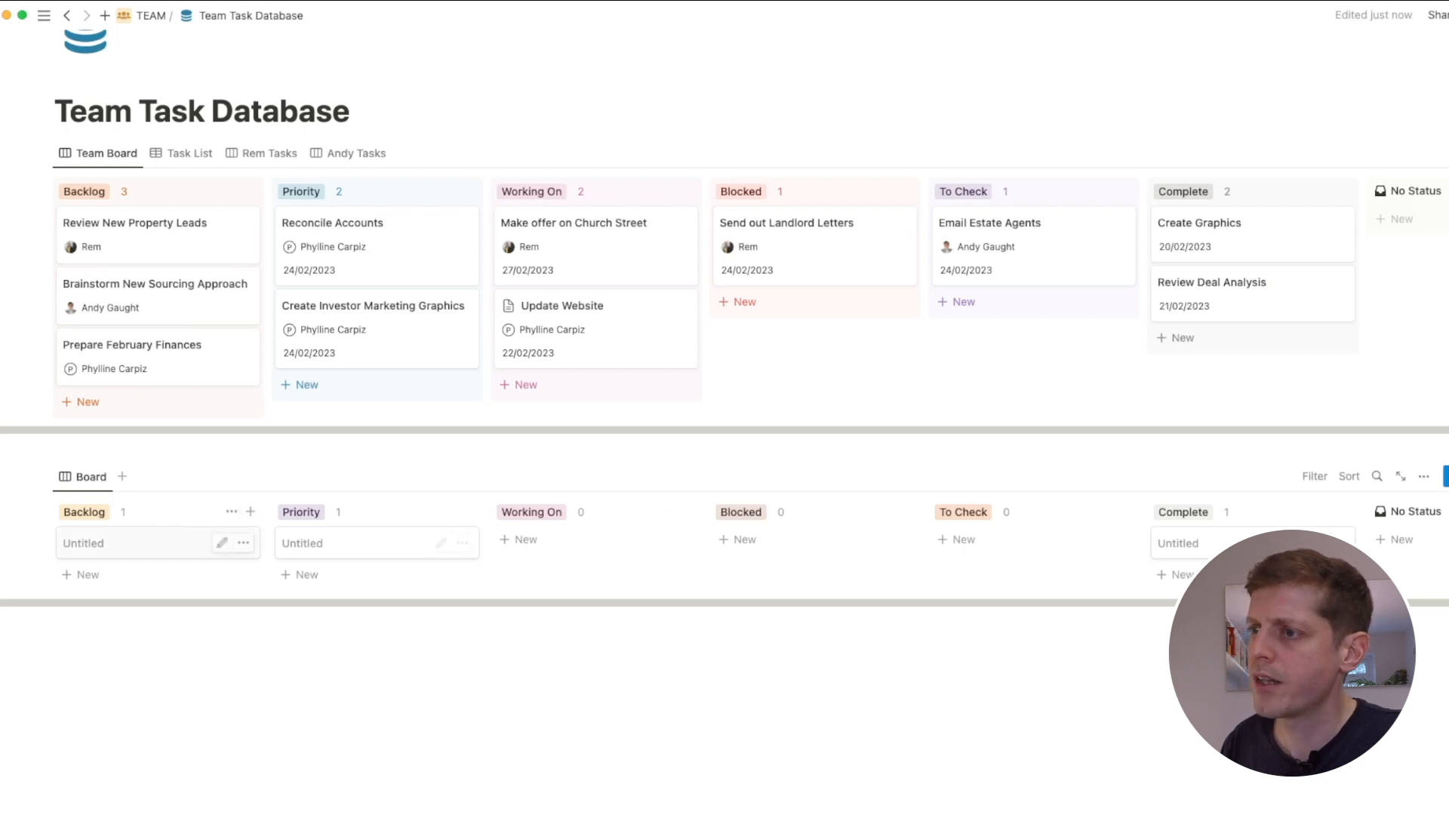
Start a new untitled template for Team Task Database 2
type("Task 2")
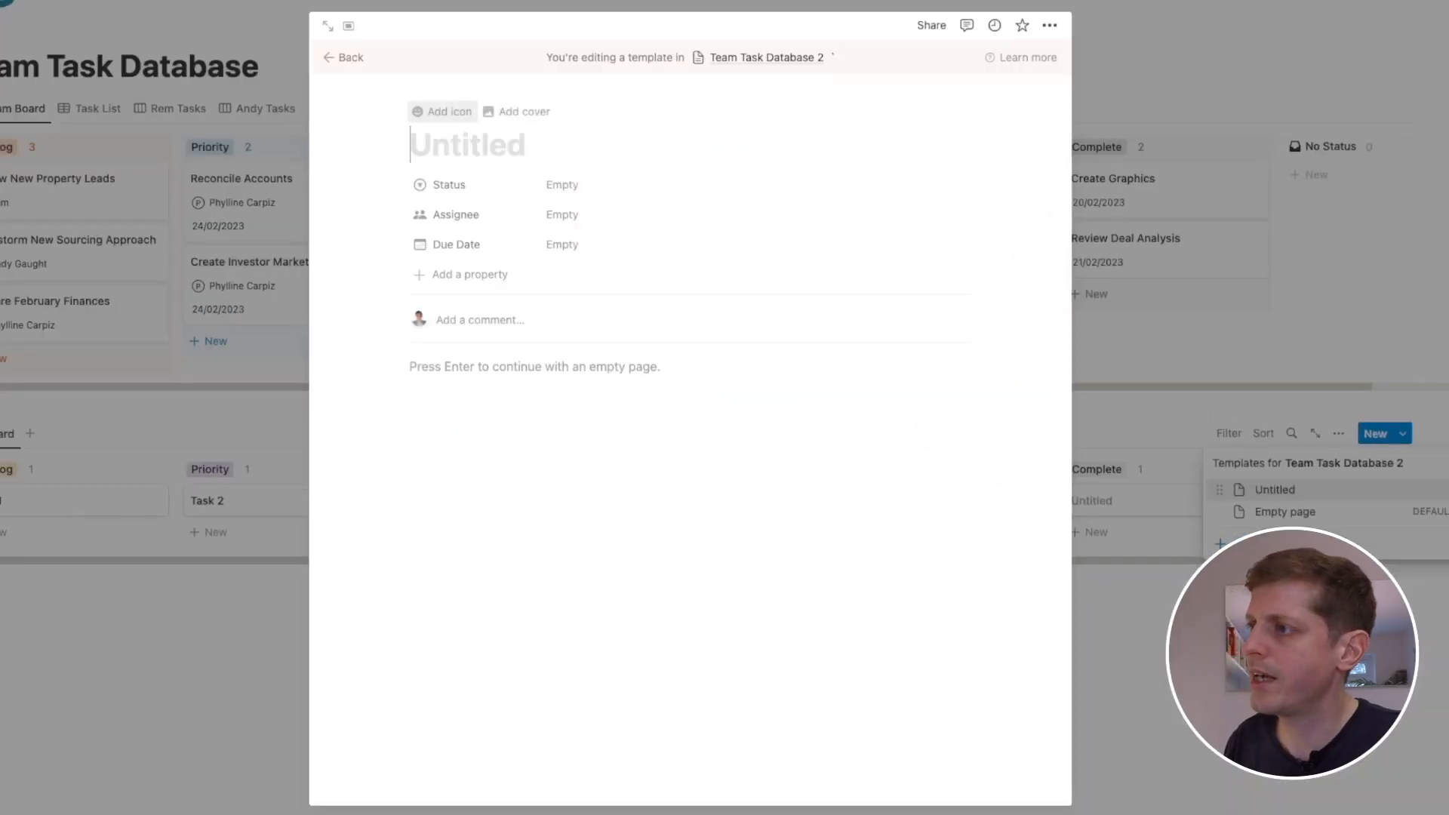
Title the template New Task, default Status Backlog, with Details, Comments and Attachments headings
type("New Task")
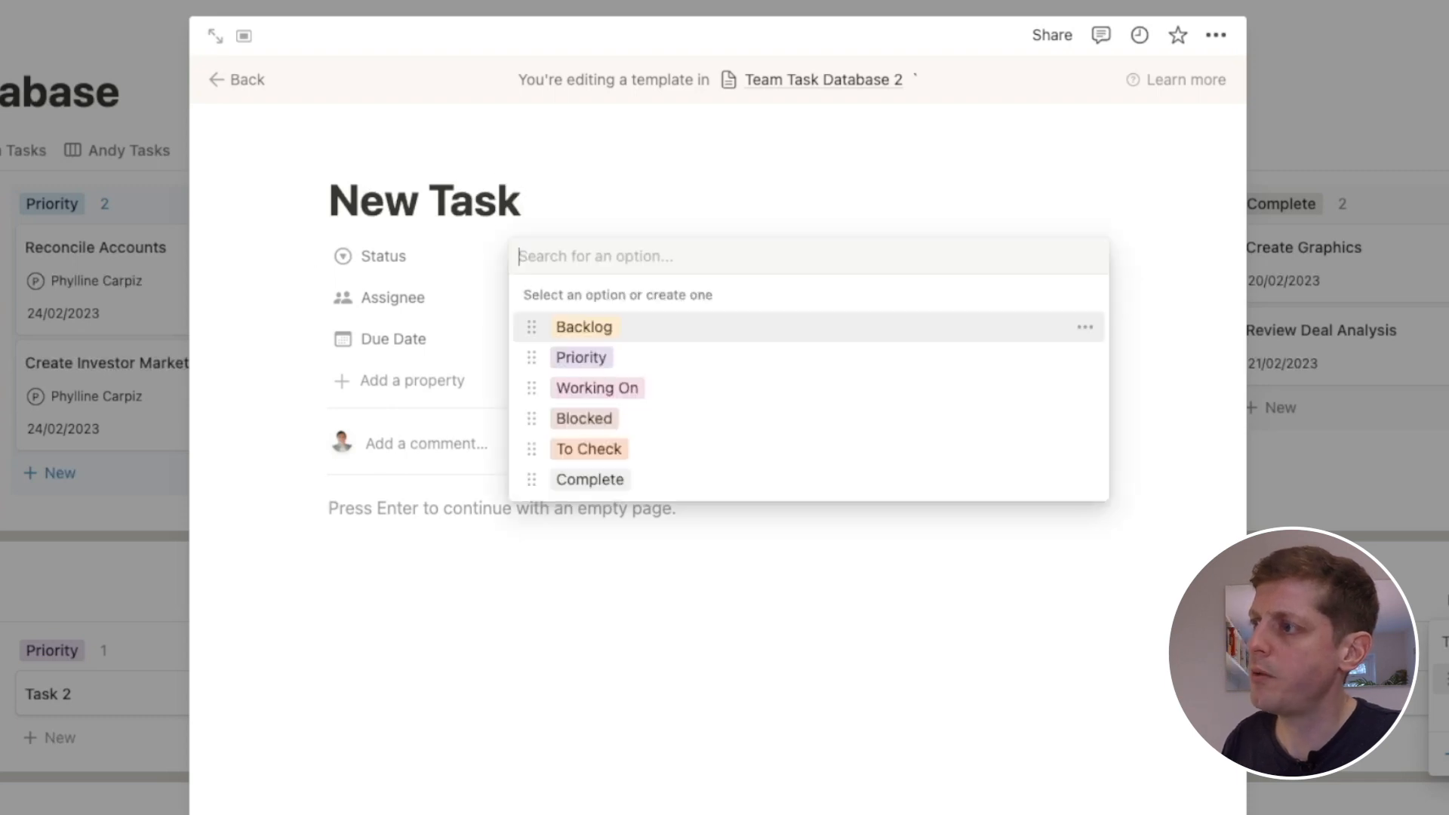
left_click(583, 326)
type("A")
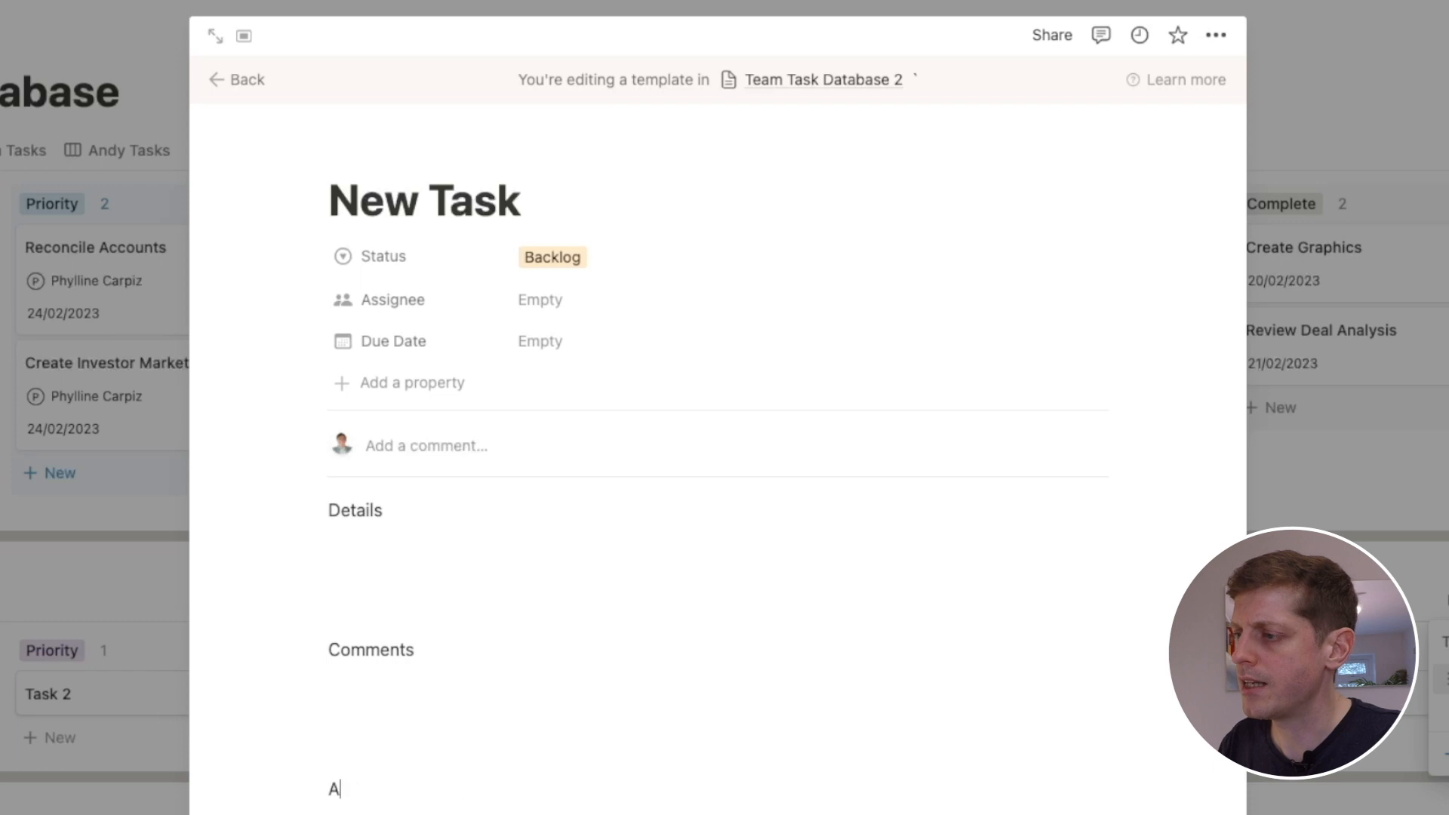
type("ttachments")
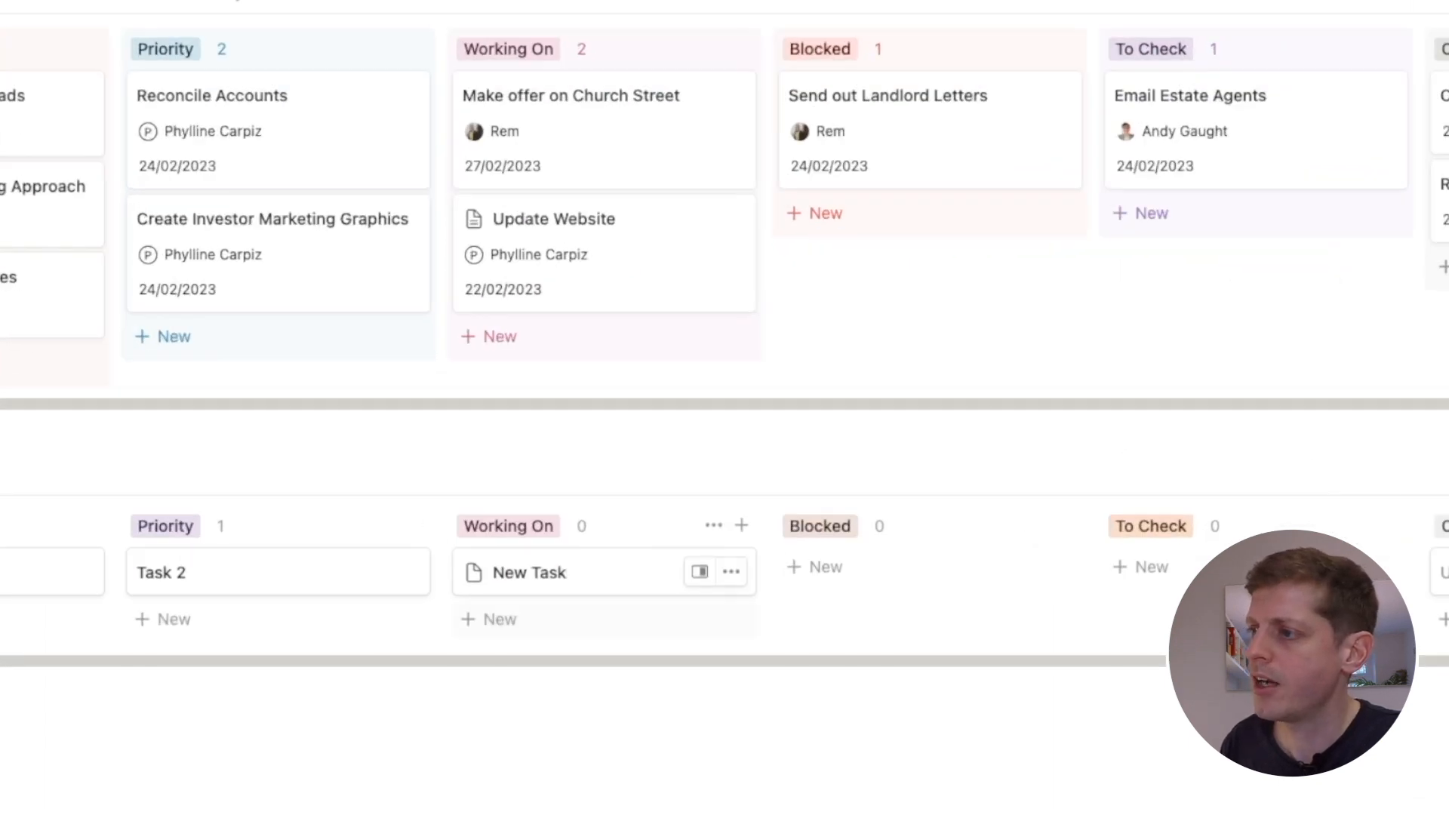
Set Update Website to Blocked with a comment that website pictures can't be downloaded
left_click(528, 573)
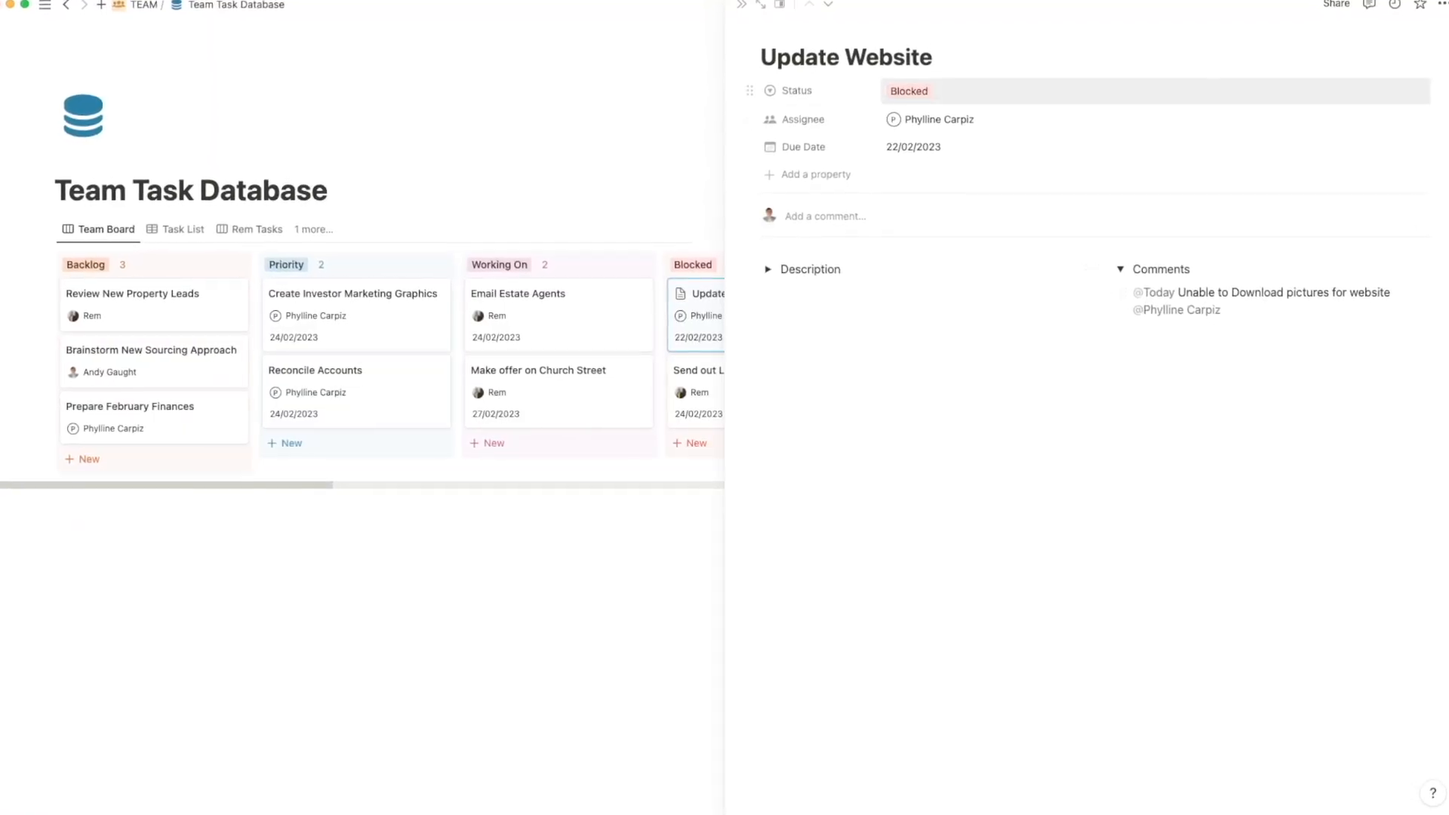
Start a new untitled template from the Status property's New dropdown
left_click(907, 91)
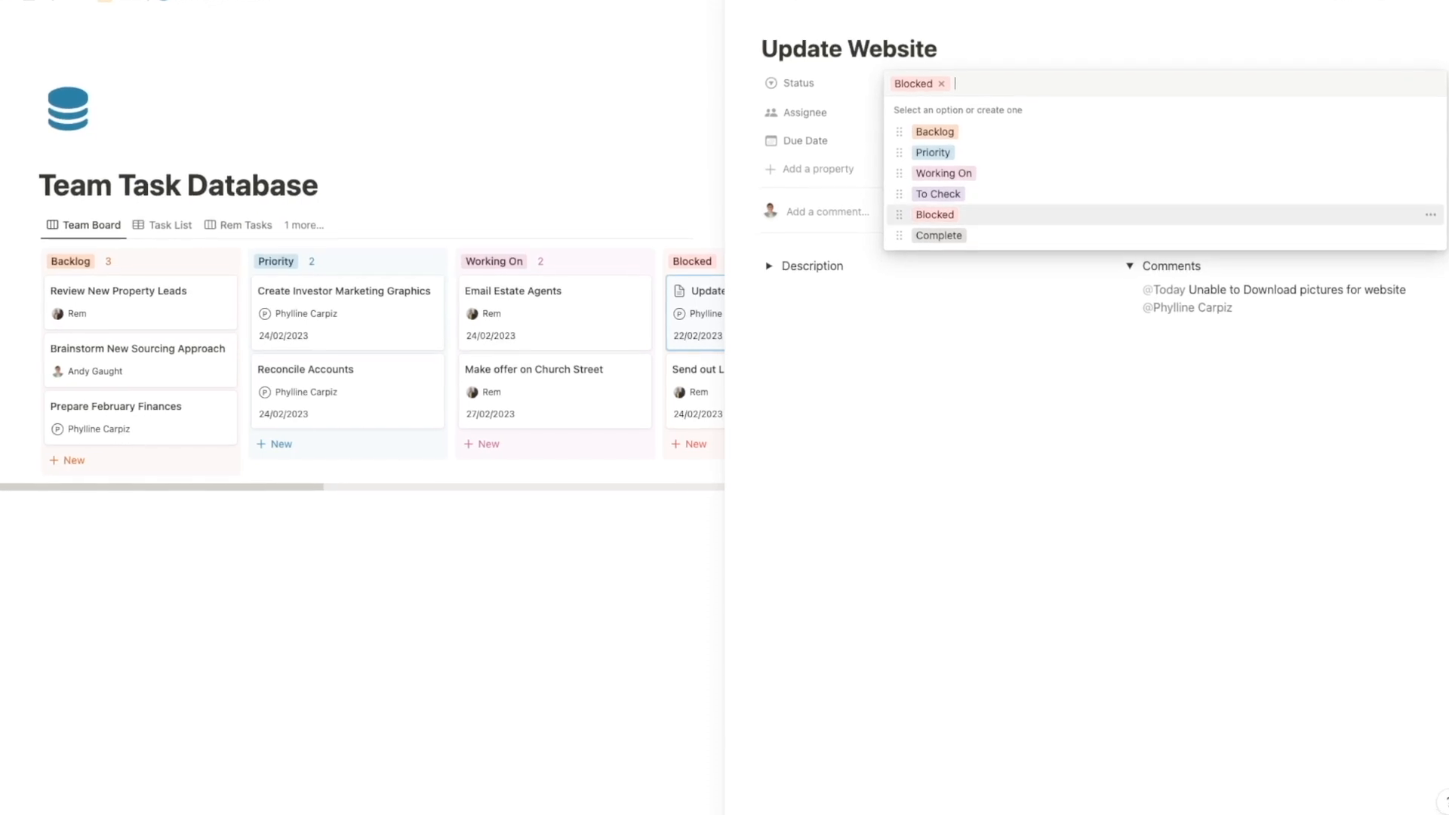
left_click(932, 152)
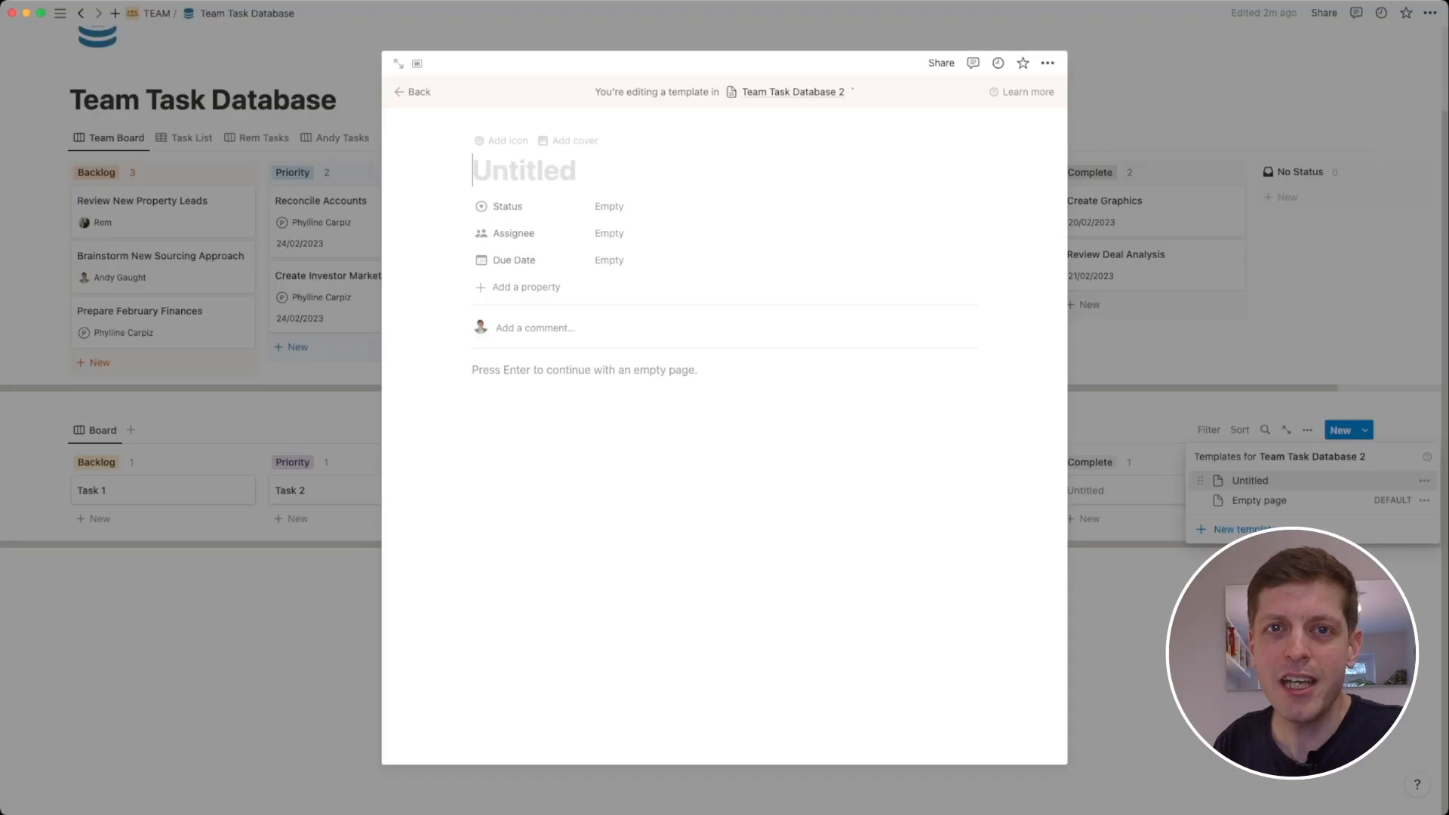
Title the template 'New Task' and set its Status to Backlog
type("New Task")
type("Com")
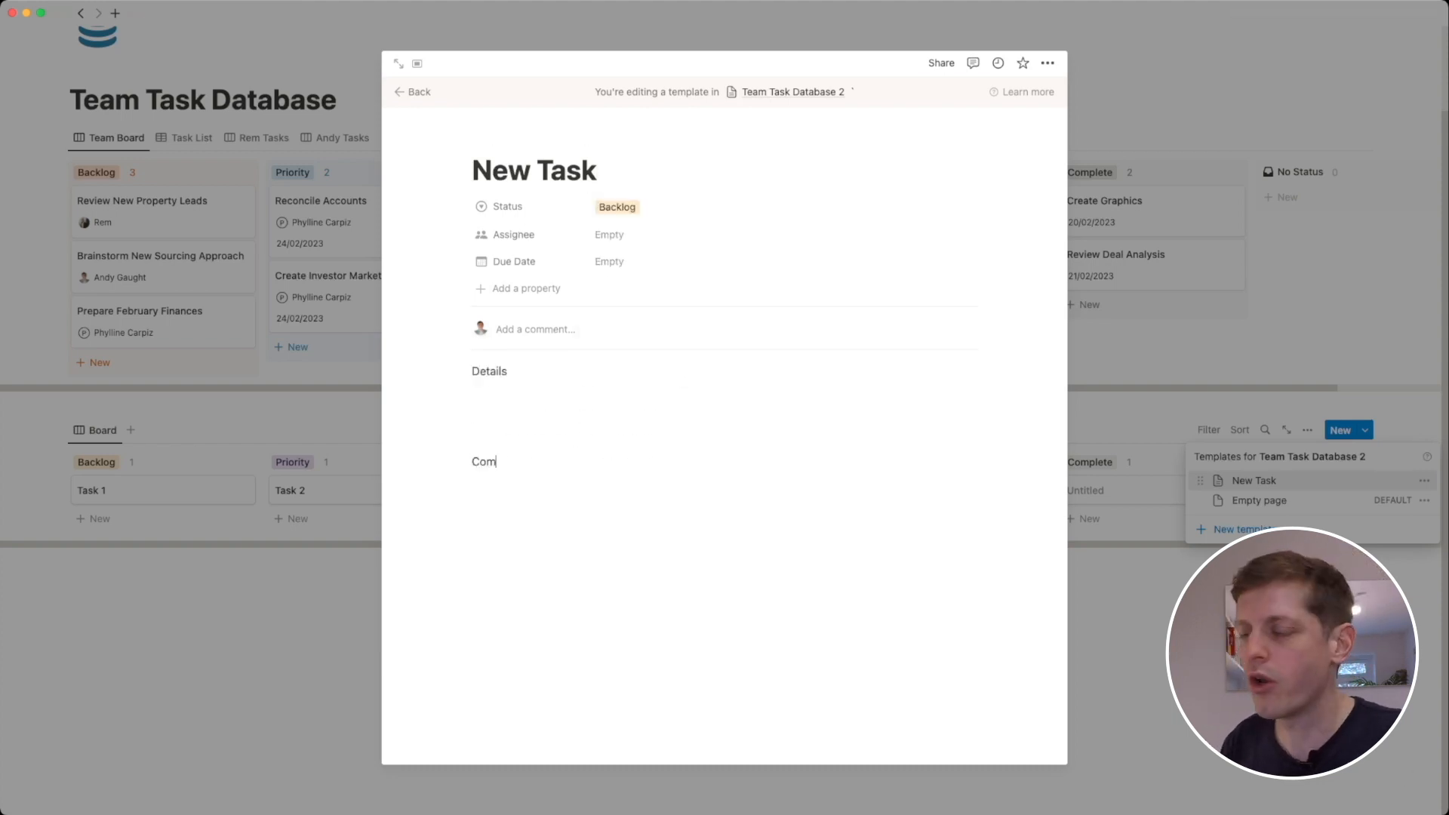
left_click(409, 90)
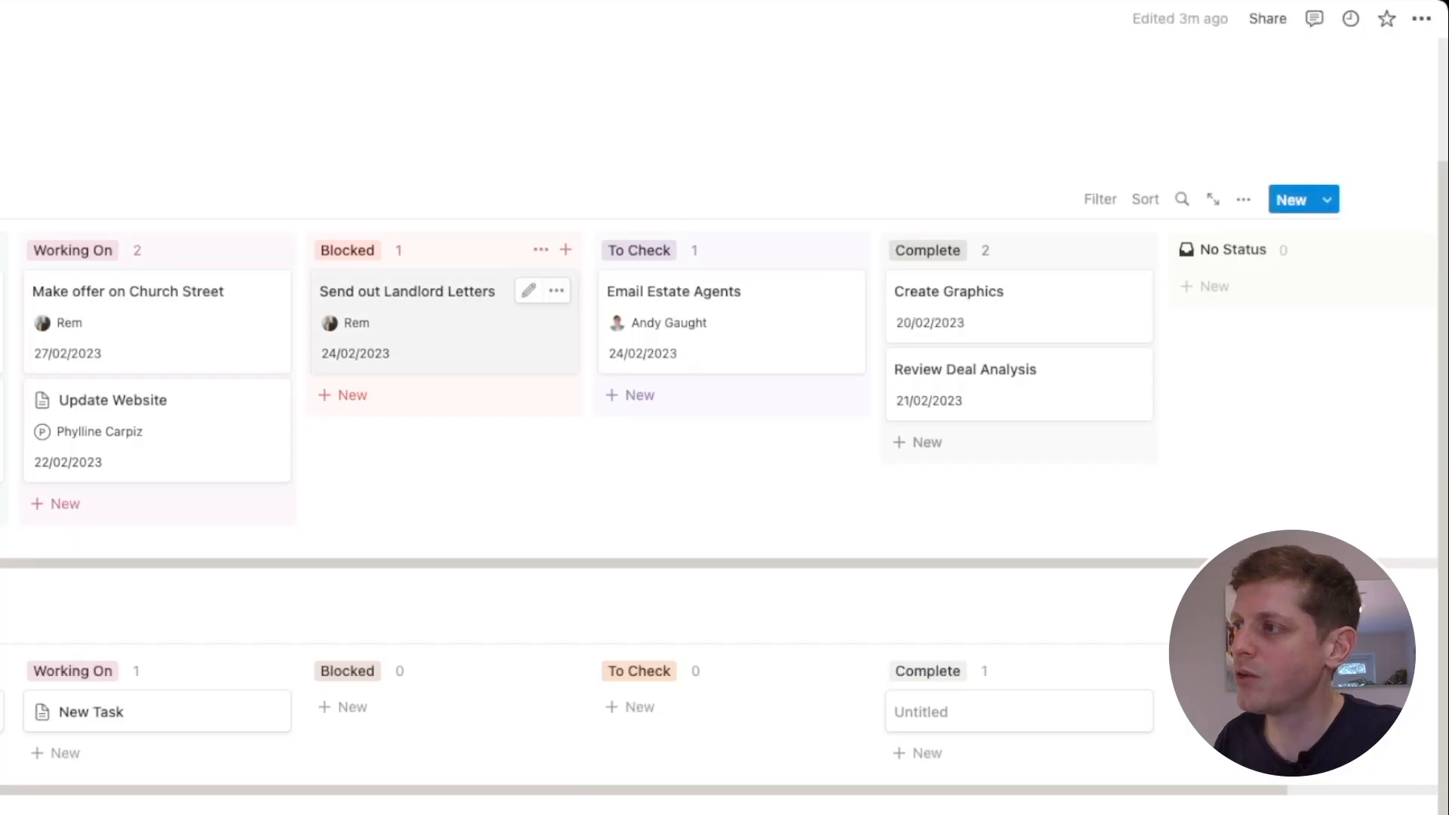
Comment on Send out Landlord Letters asking which list to use and naming the City 1 list
left_click(408, 291)
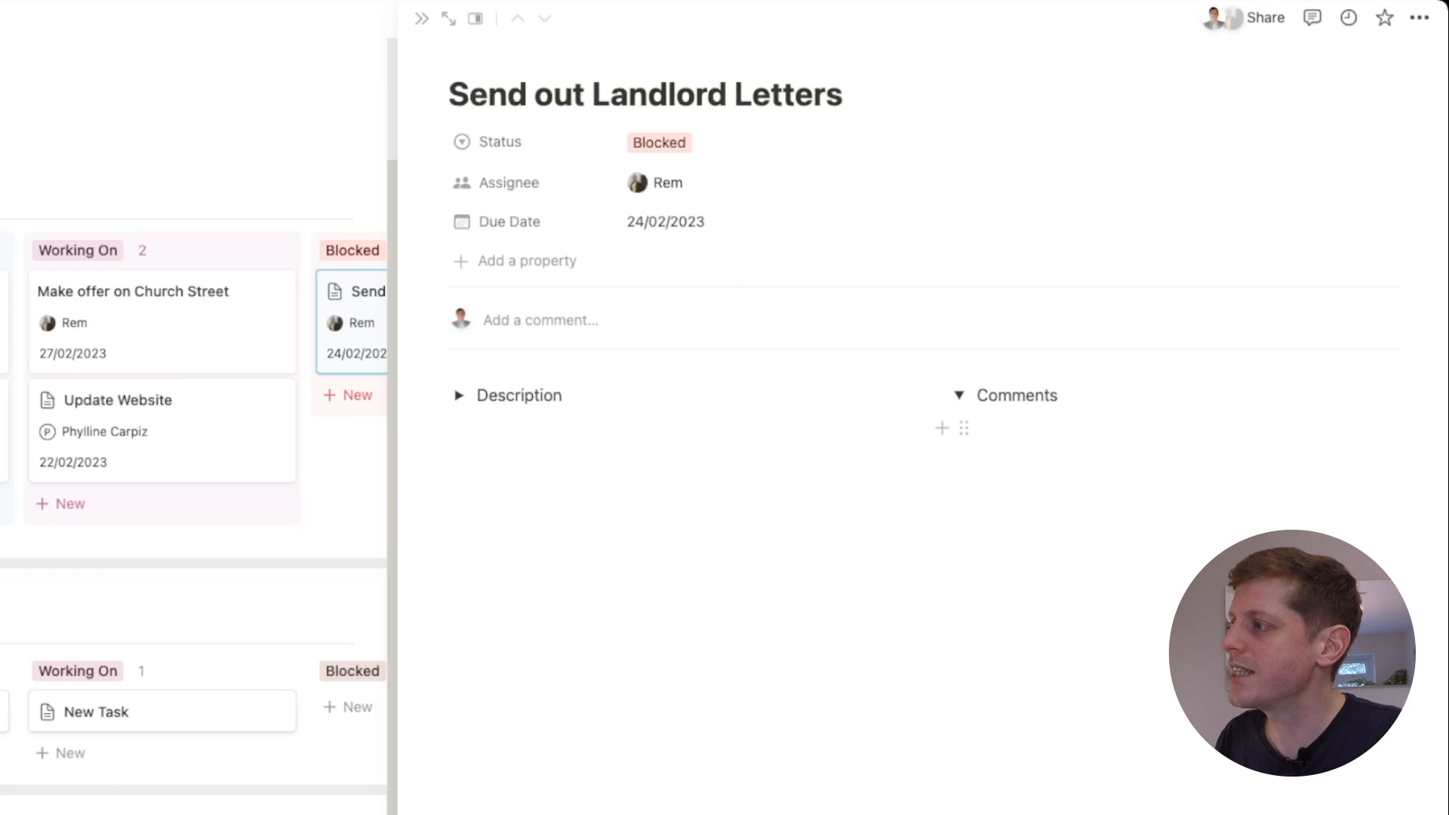
type("Let")
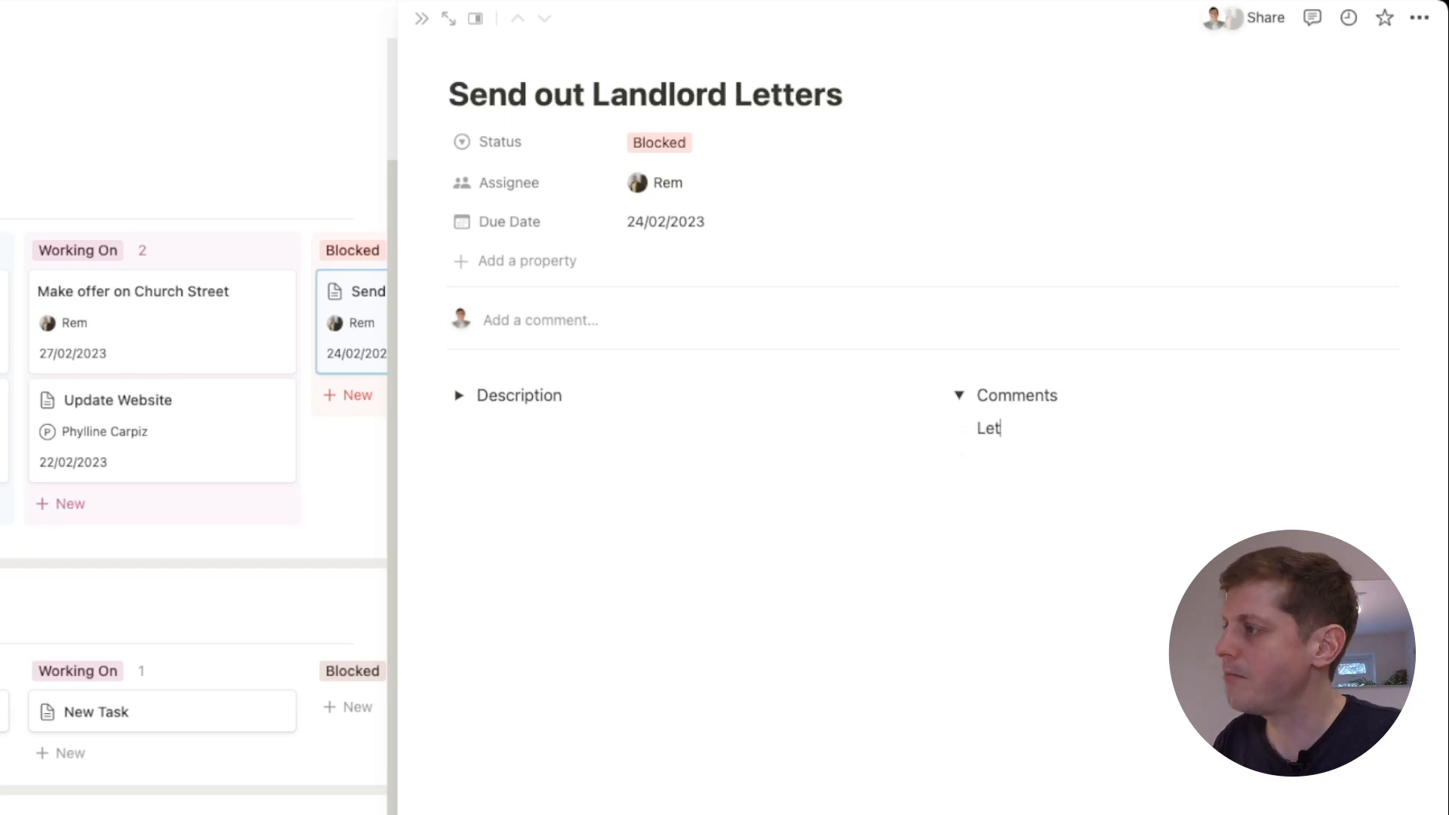
type("me know which list to use")
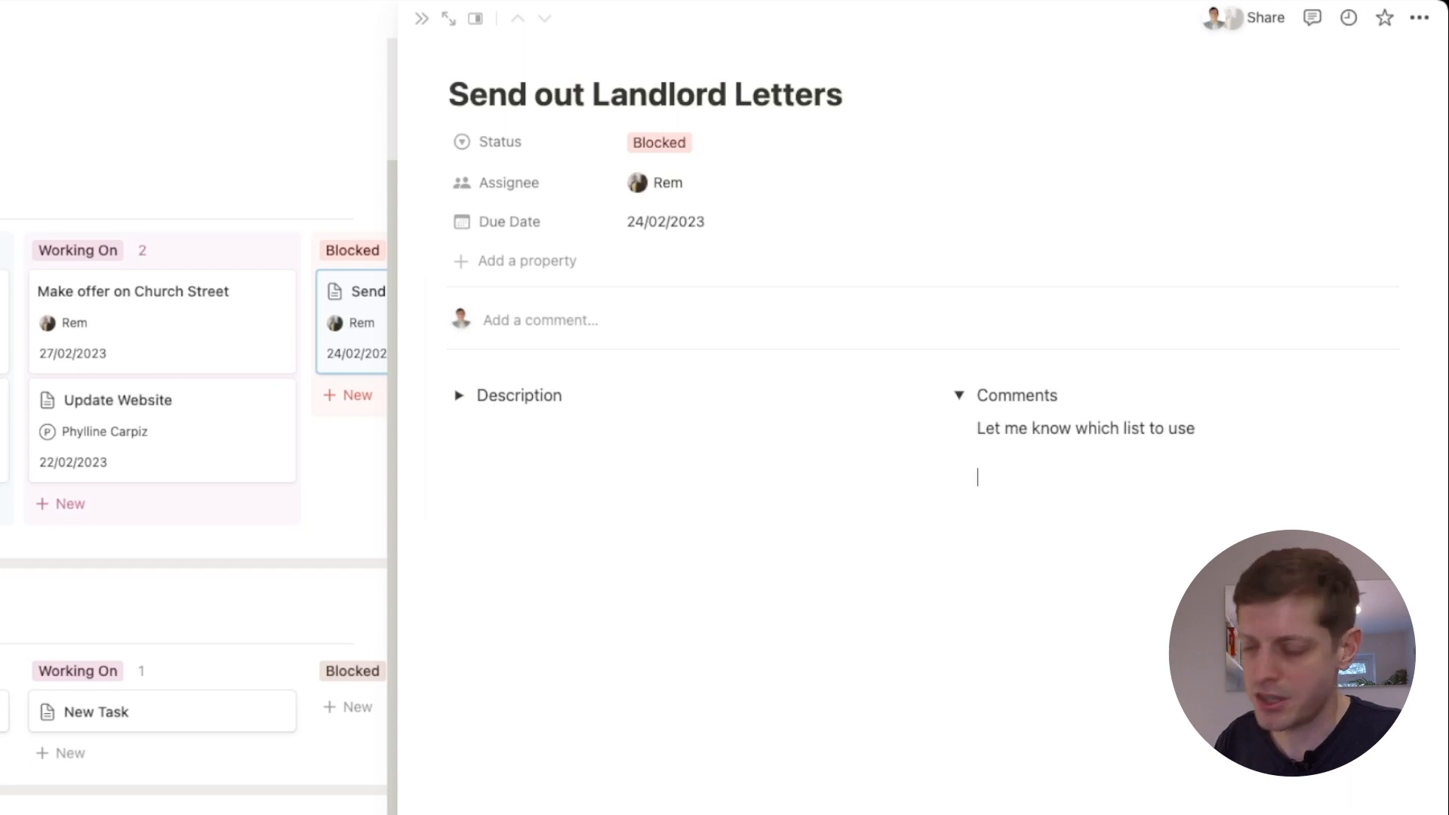
type("City 1 list from")
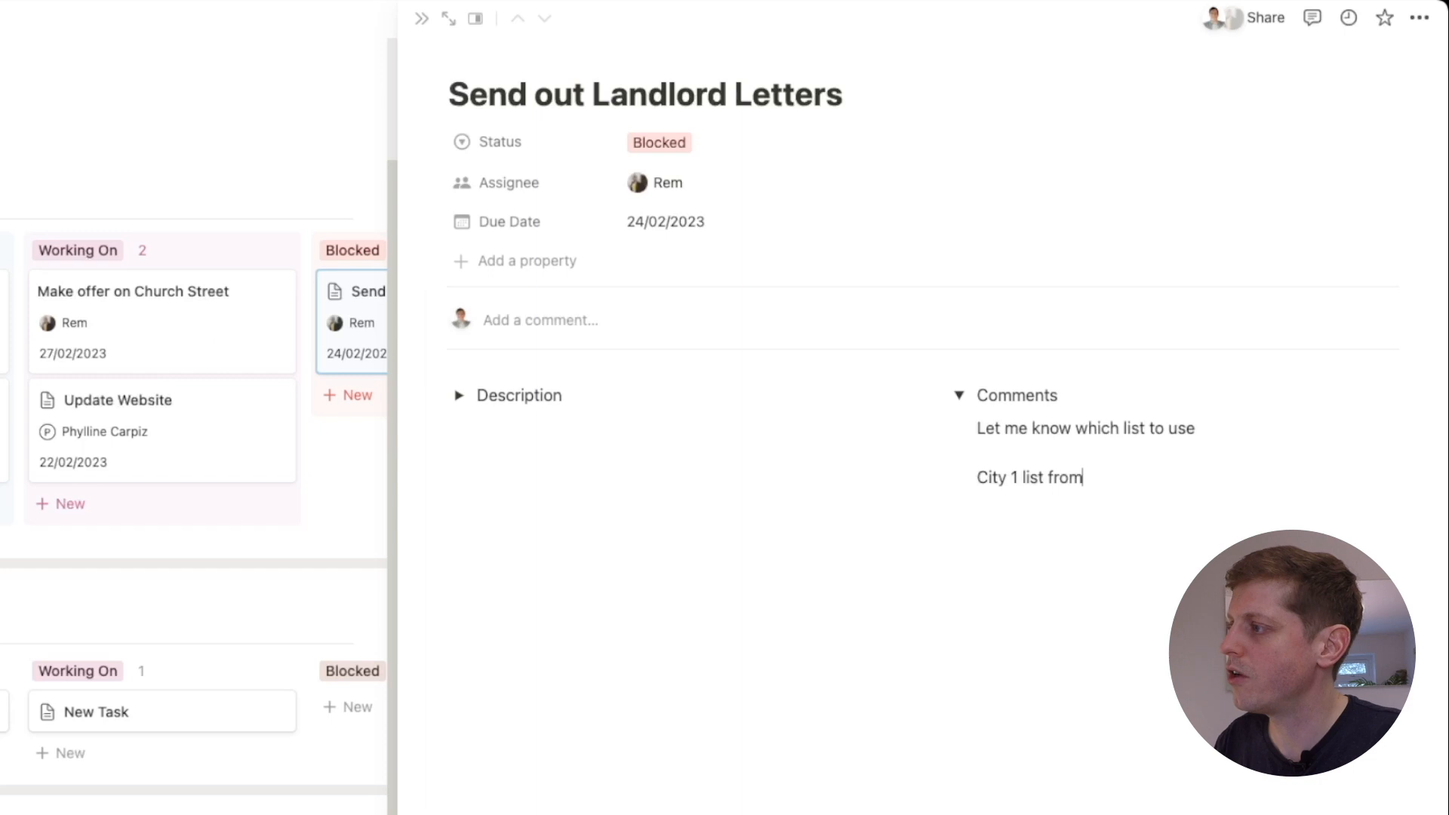
type("Jan")
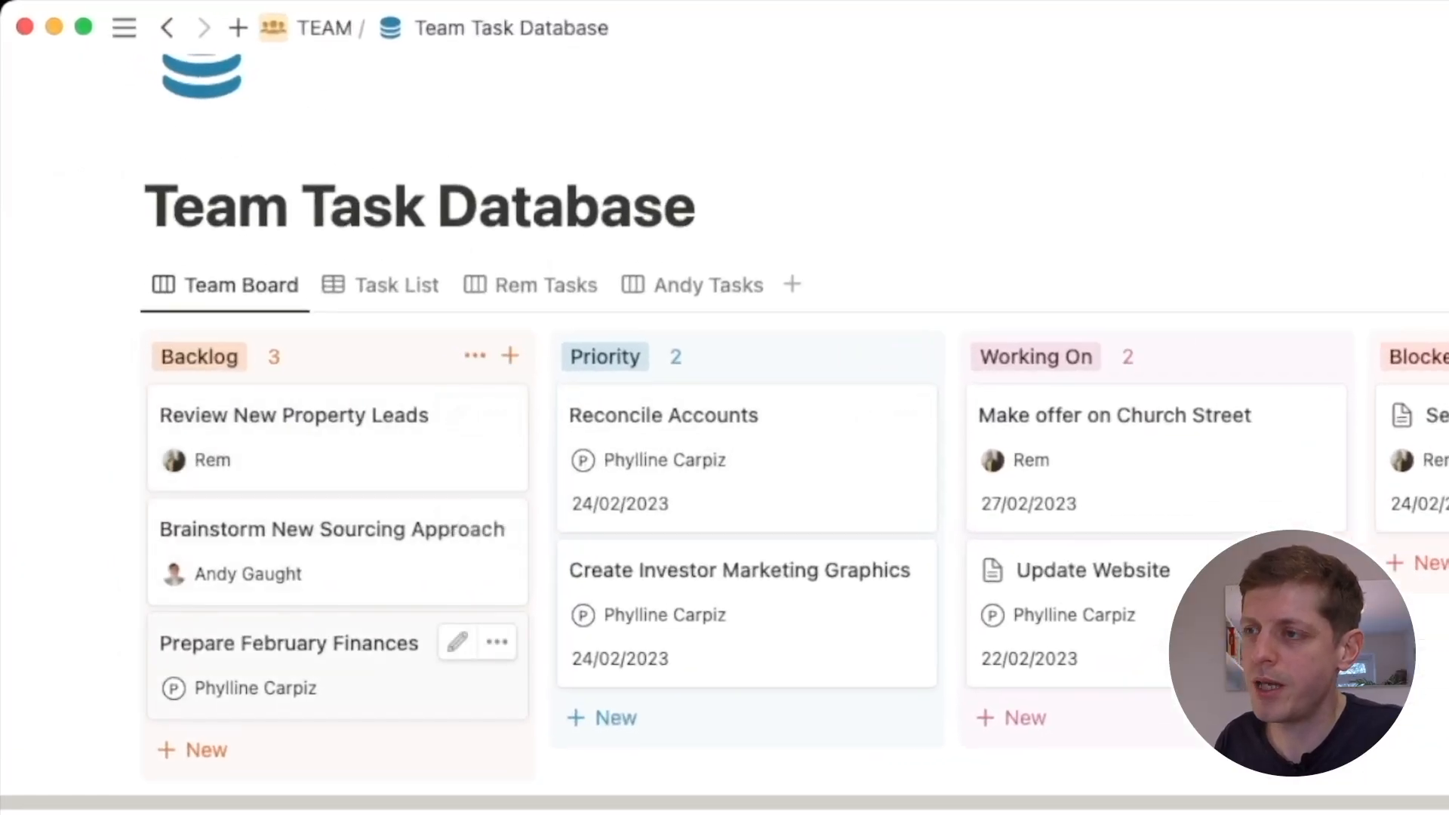
mouse_move(691, 415)
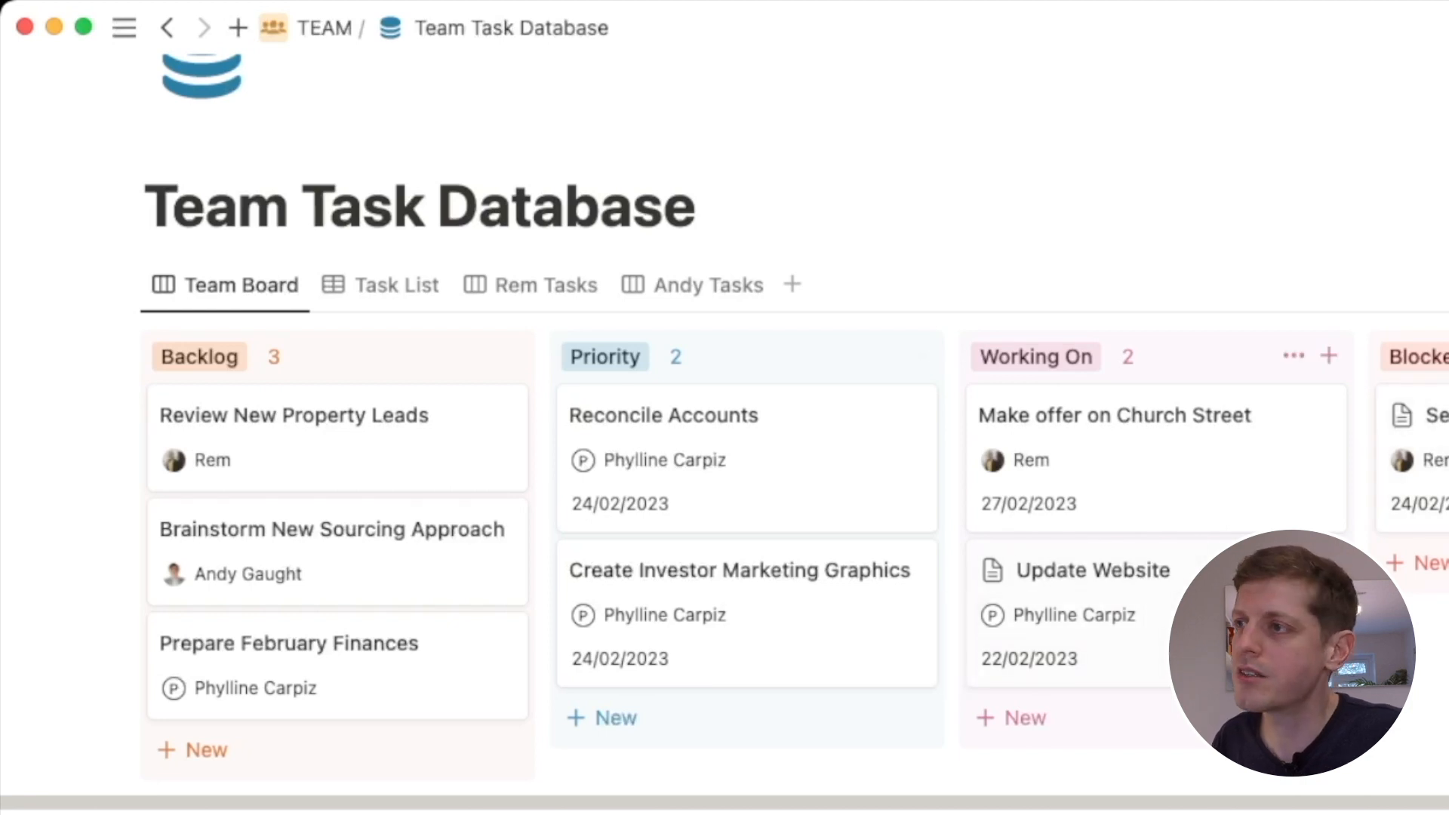
left_click(543, 284)
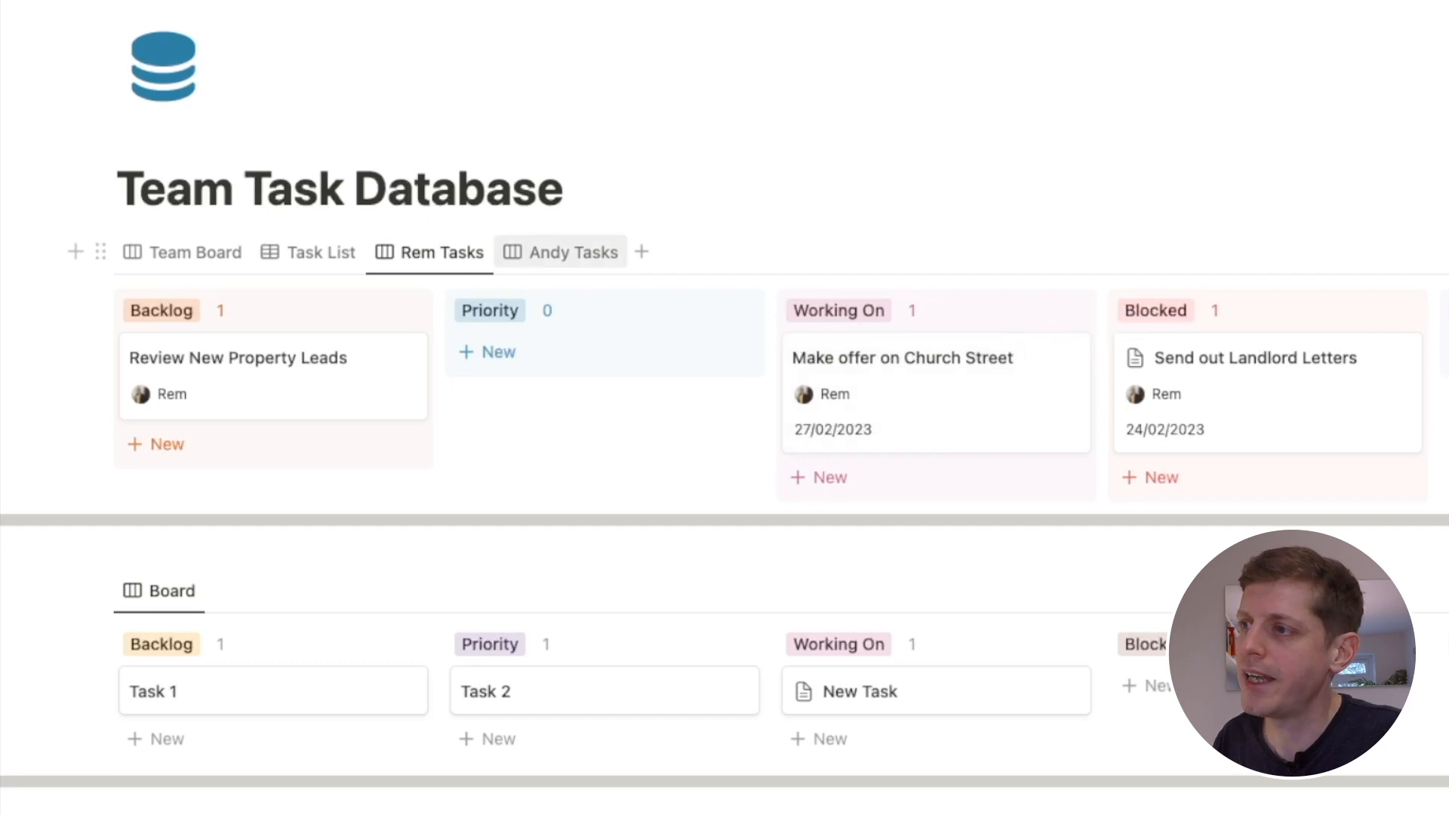
left_click(574, 252)
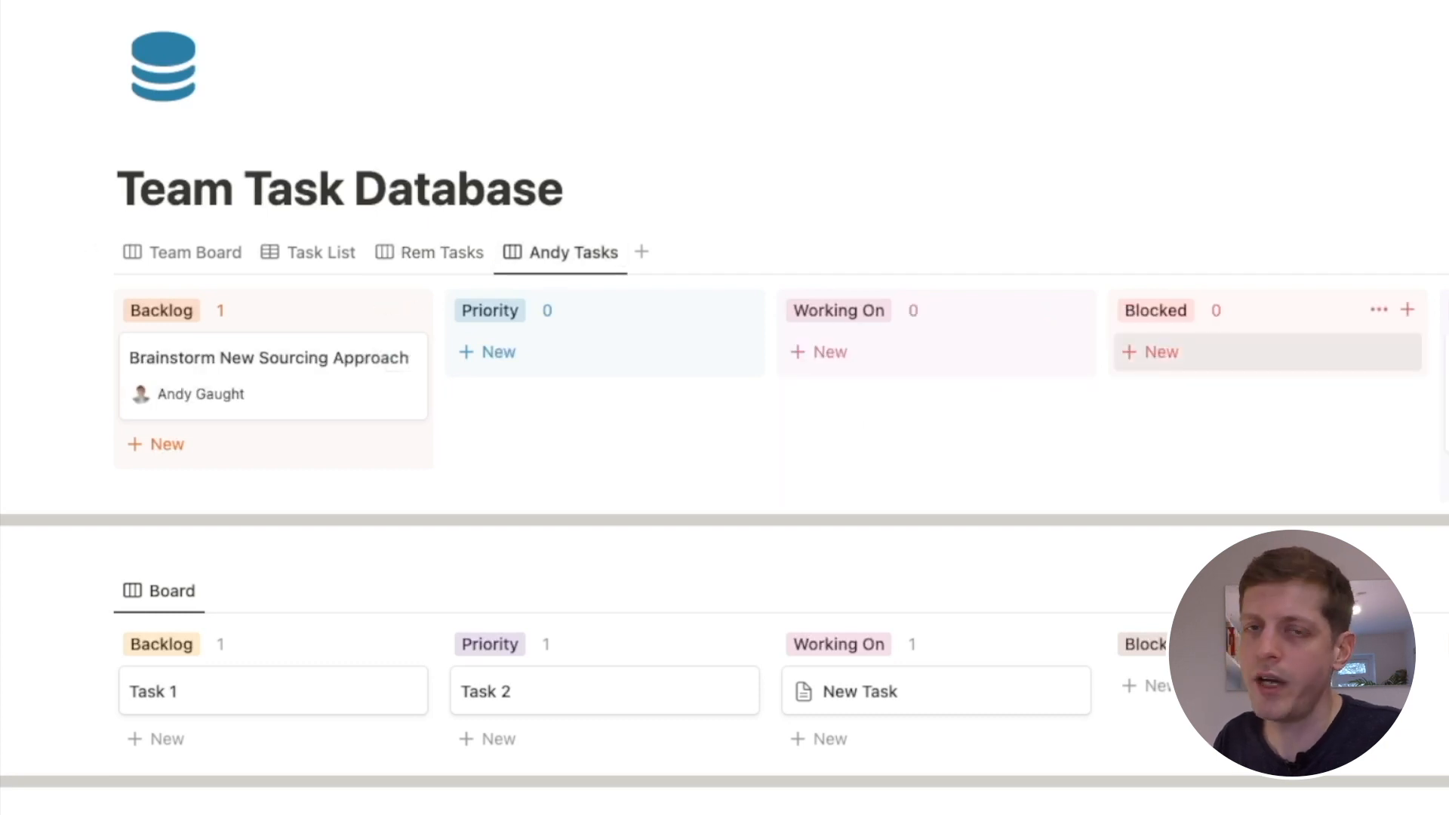
left_click(185, 250)
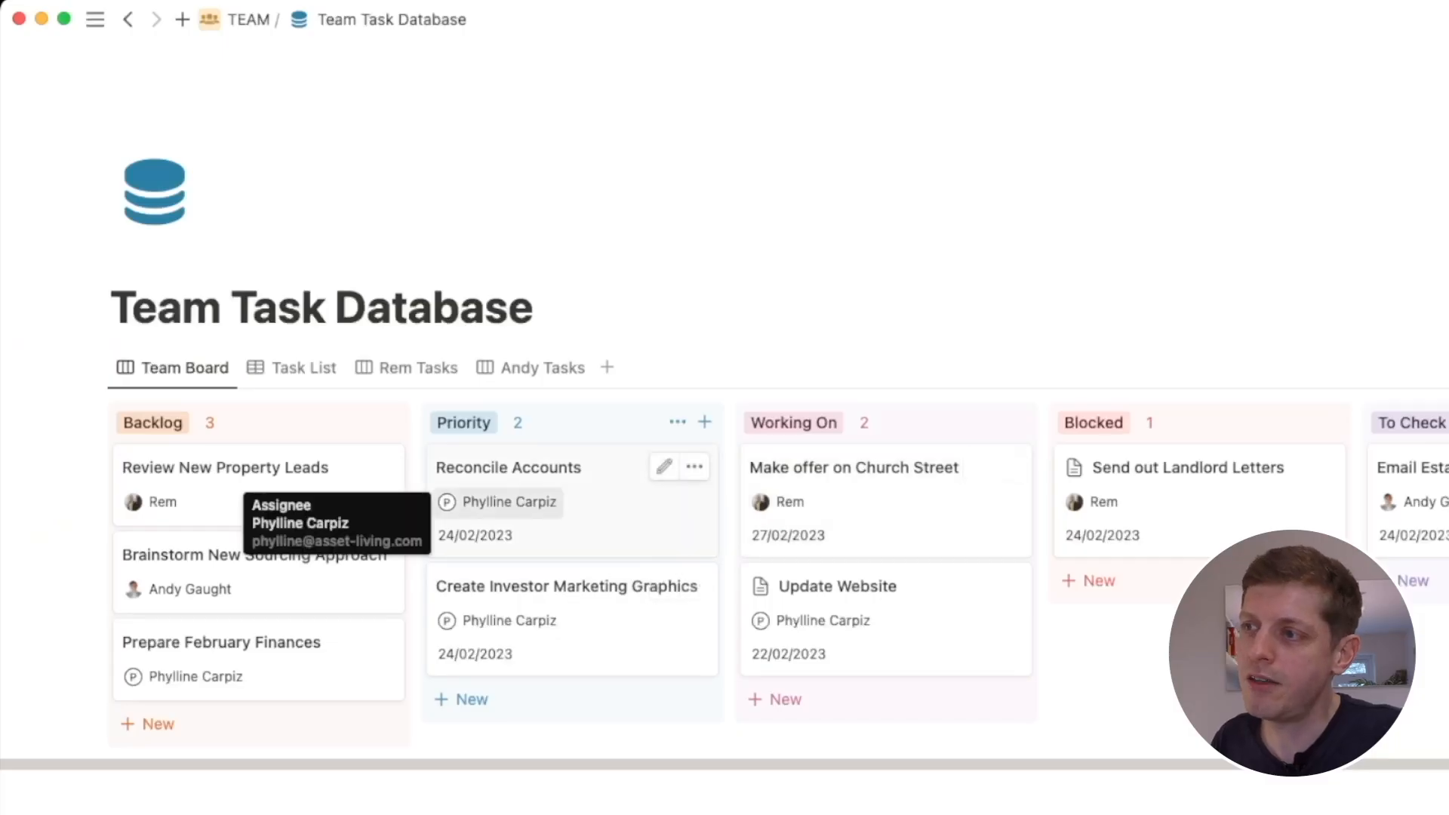
mouse_move(509, 503)
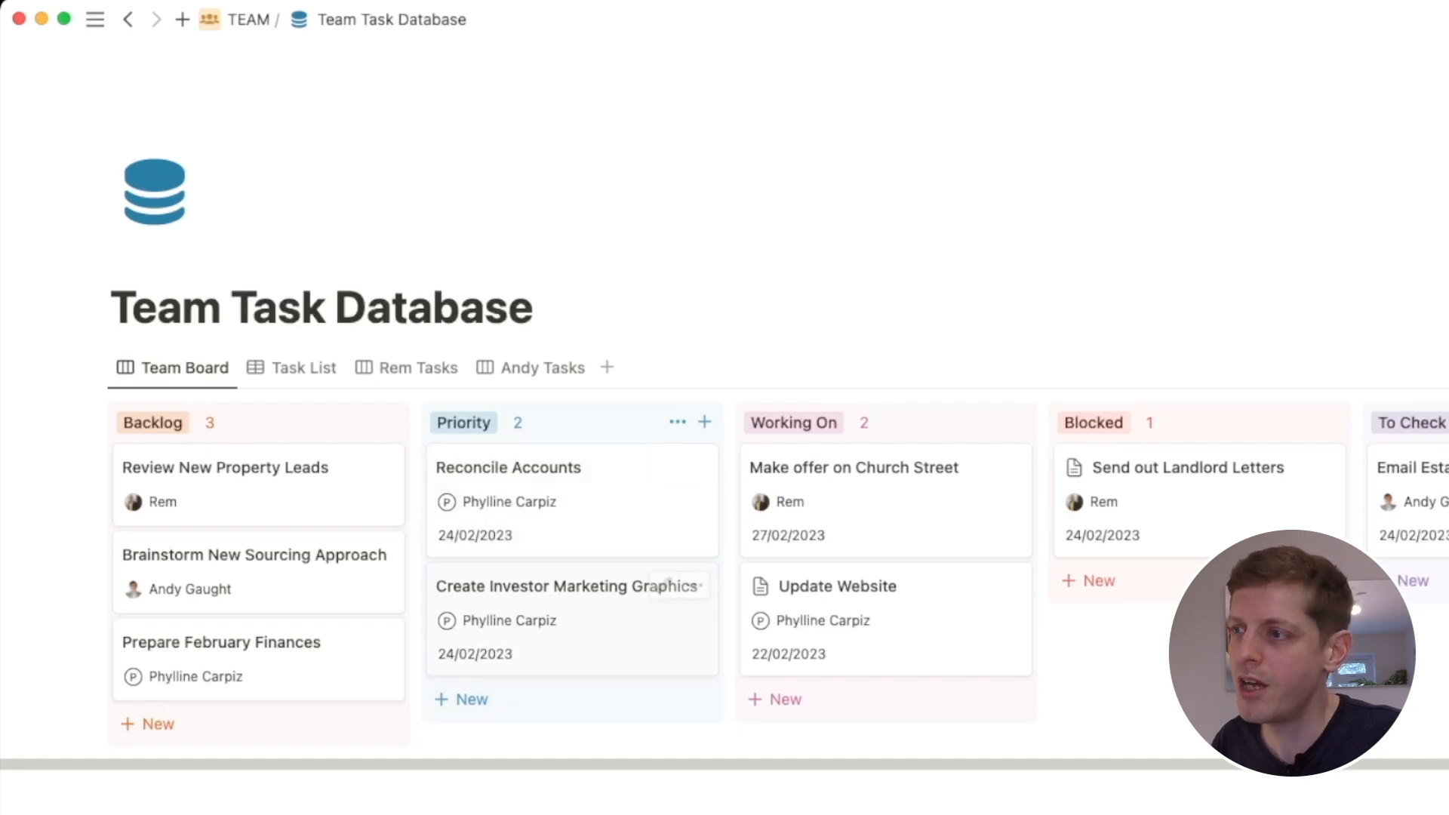
mouse_move(664, 586)
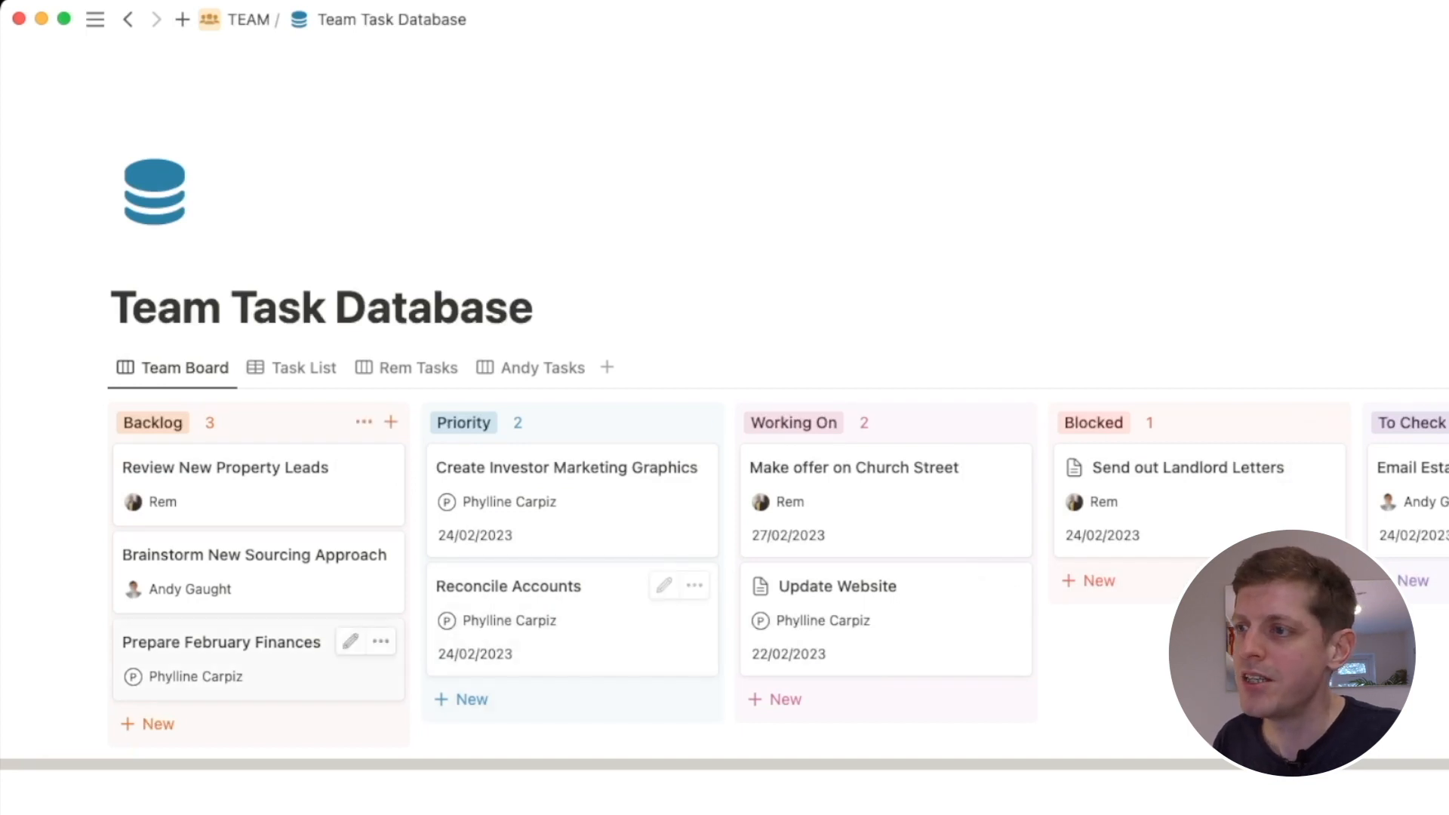
Move Prepare February Finances into Priority and give it a 23 February due date
left_click_drag(220, 642, 534, 705)
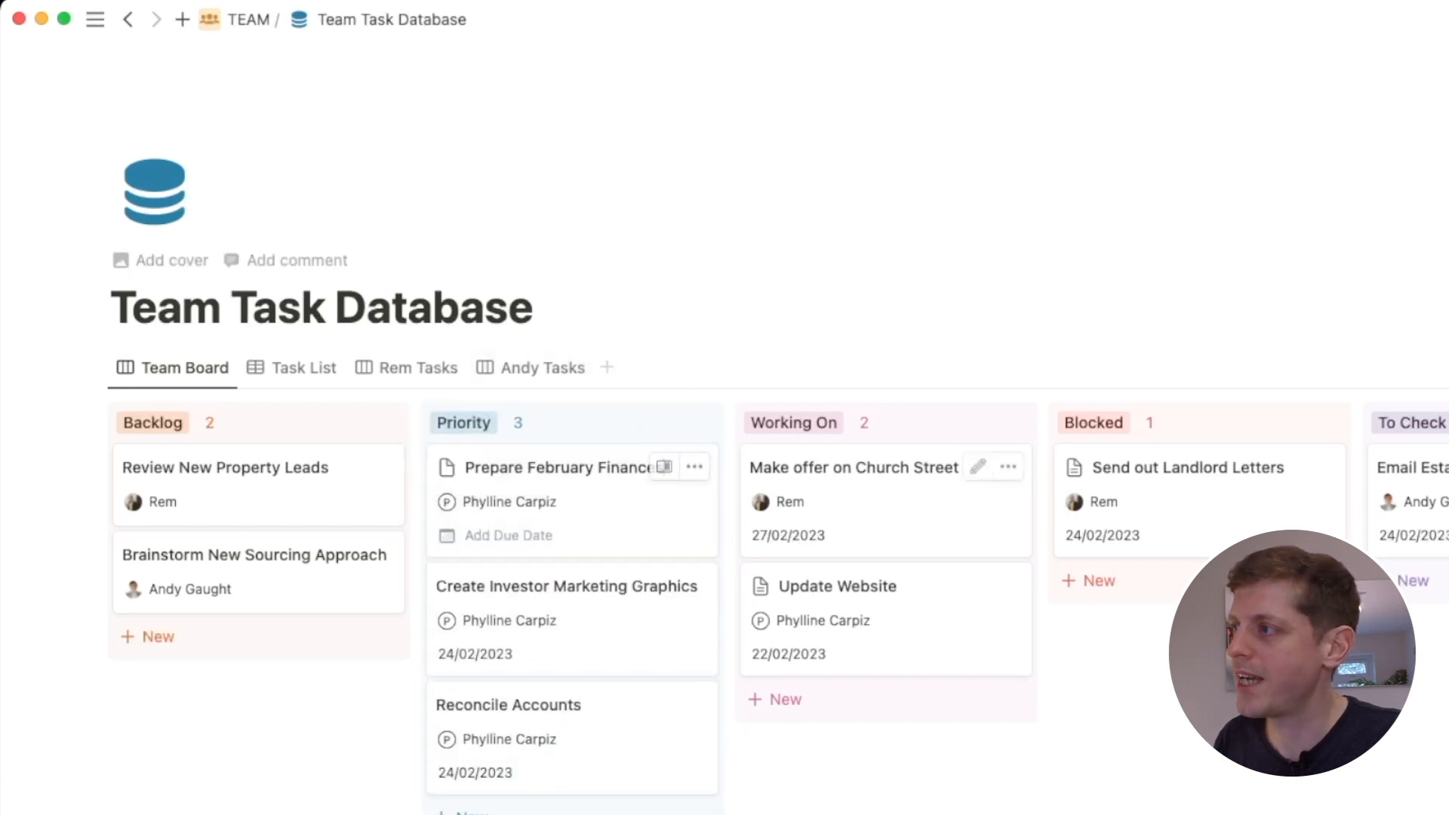
left_click(507, 536)
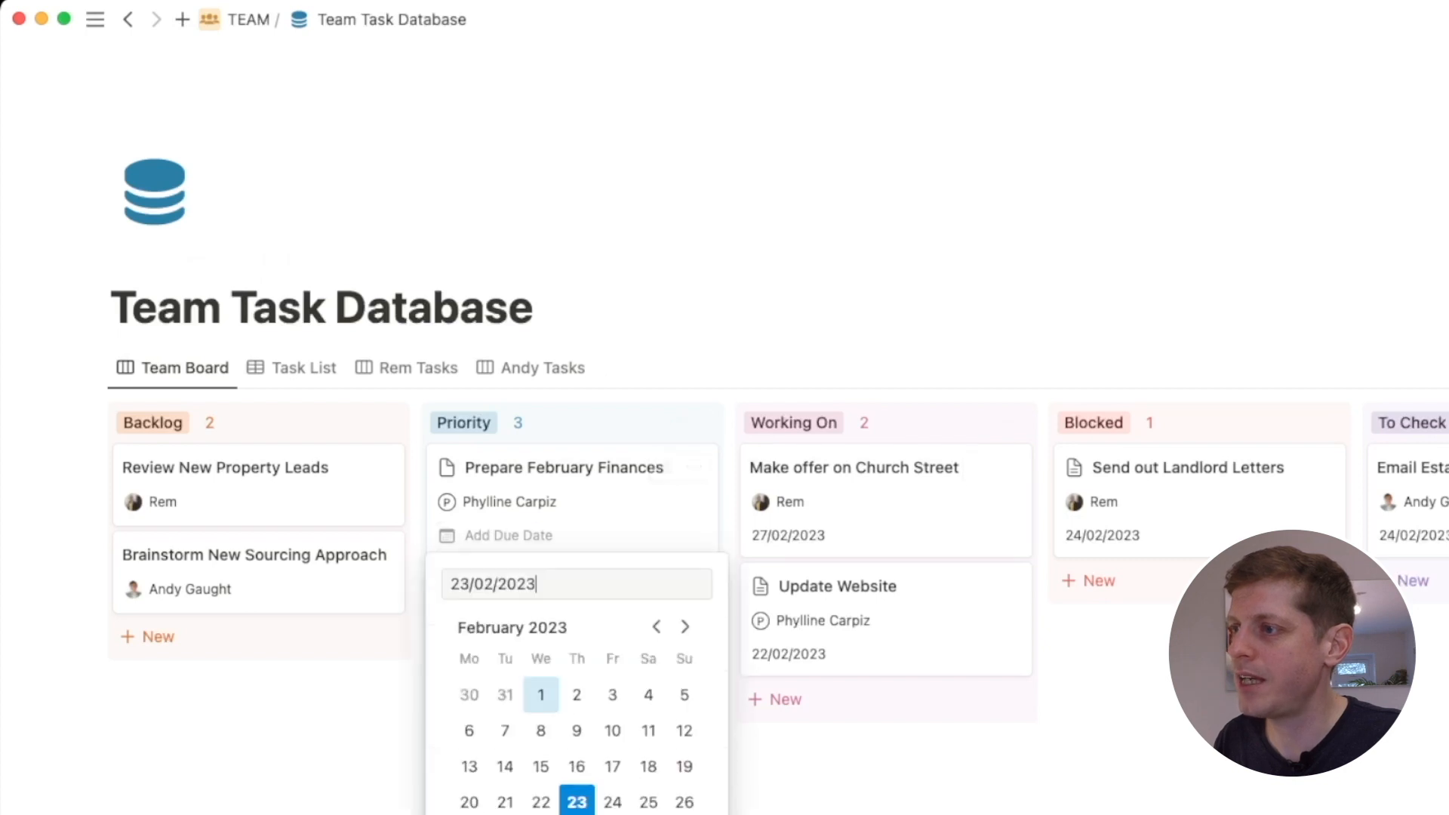